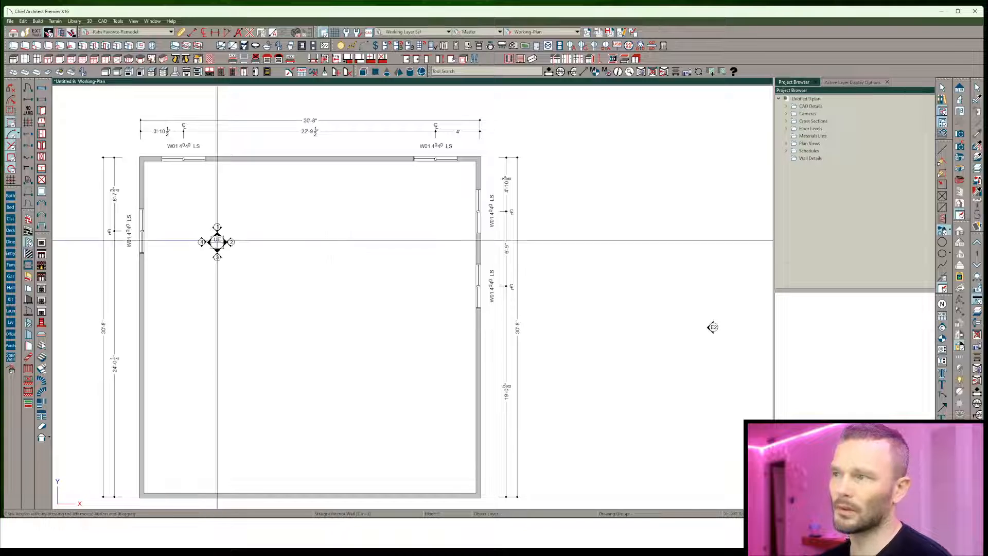
Save the plan as Example-ab and confirm overwriting the existing Example-ab file.
drag(347, 165, 347, 355)
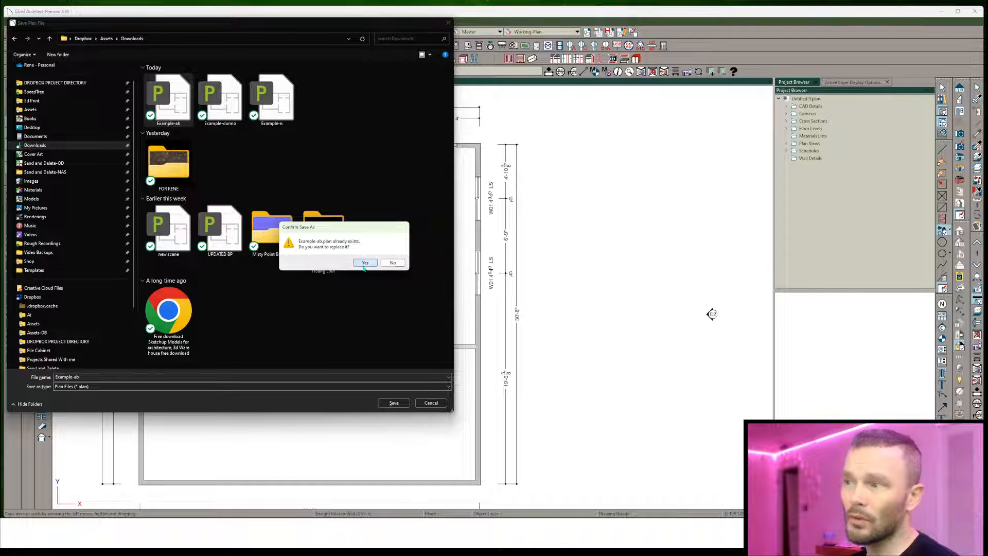
click(365, 262)
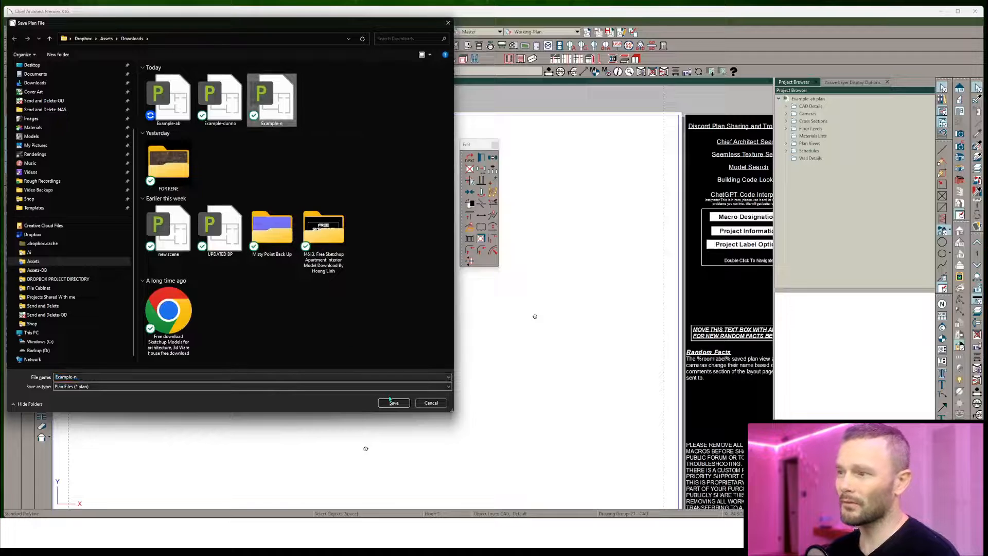
Save the plan under the name Example-n and confirm replacing the old file.
click(394, 402)
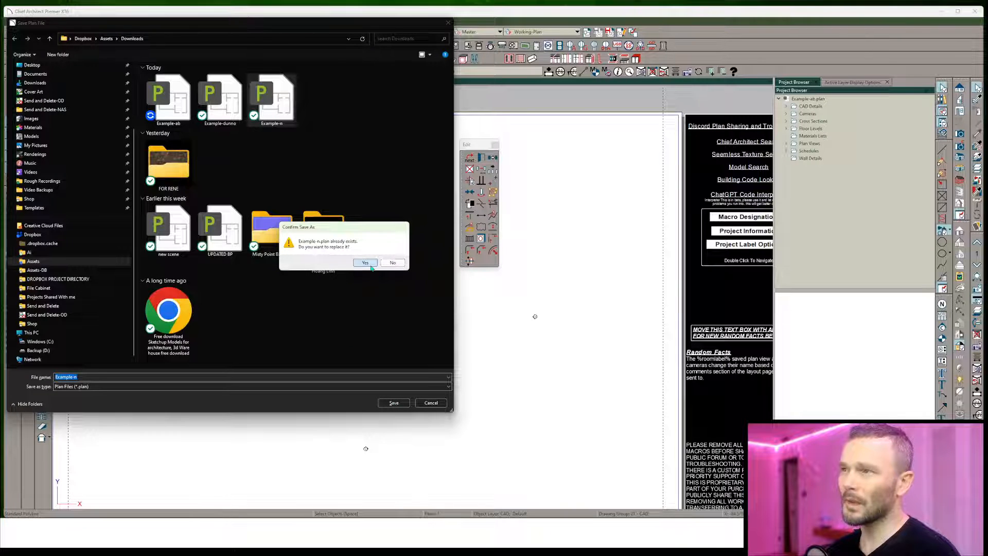
click(365, 262)
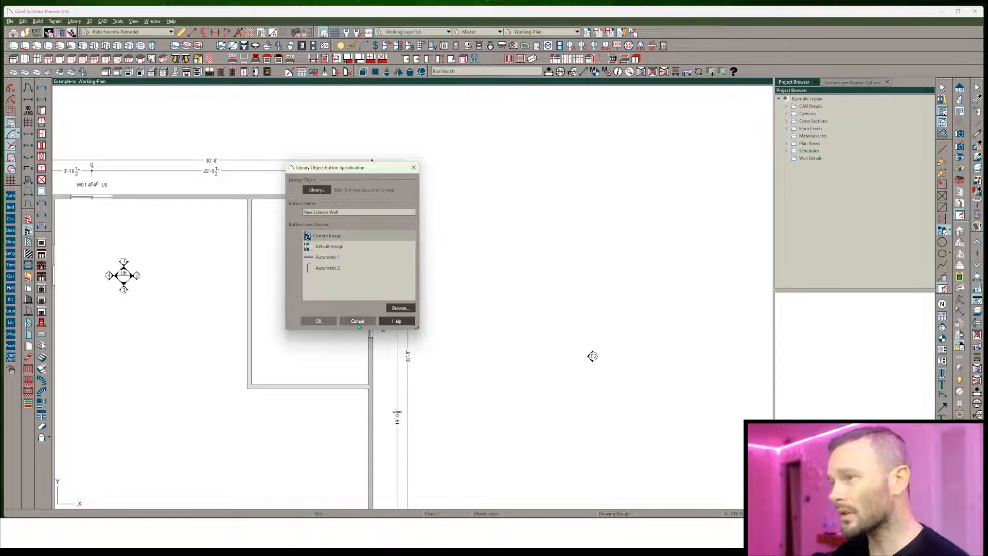
Dismiss the wall button dialog, check the new exterior wall's layer, and cancel Wall Specification.
click(318, 321)
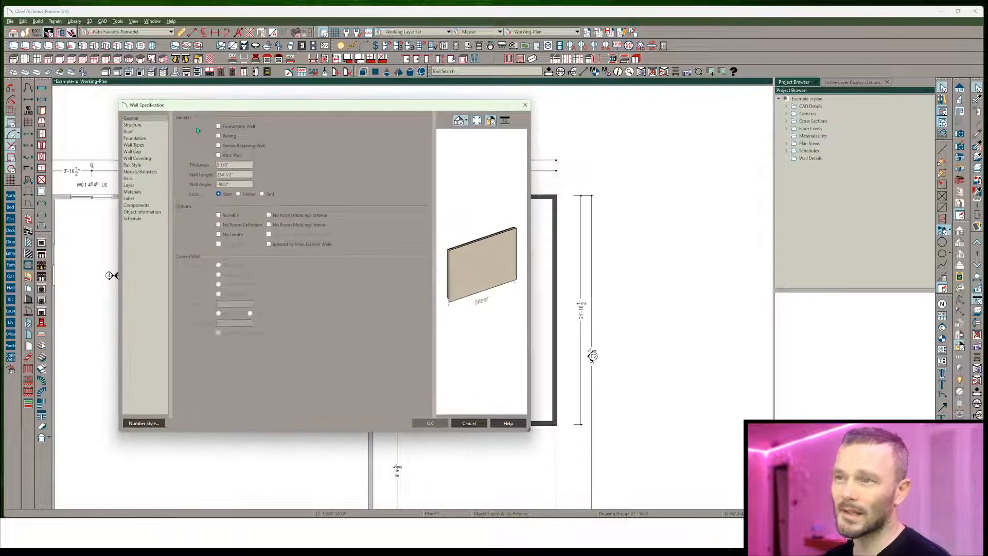
click(128, 185)
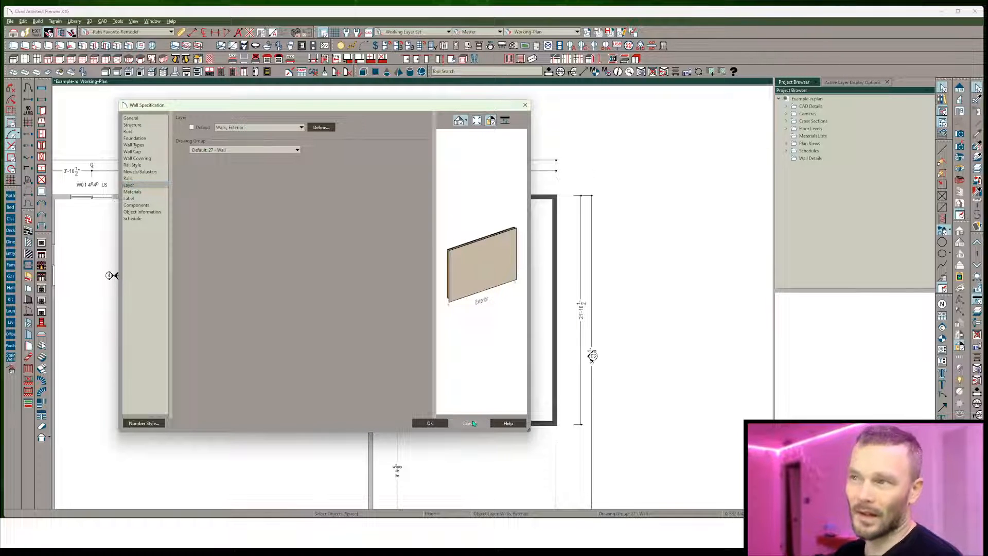
click(469, 423)
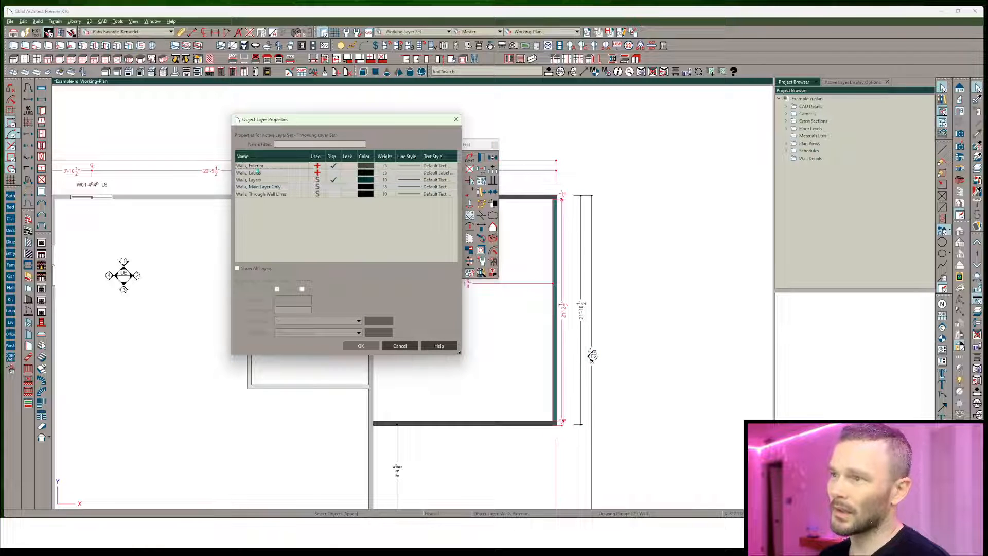
click(365, 165)
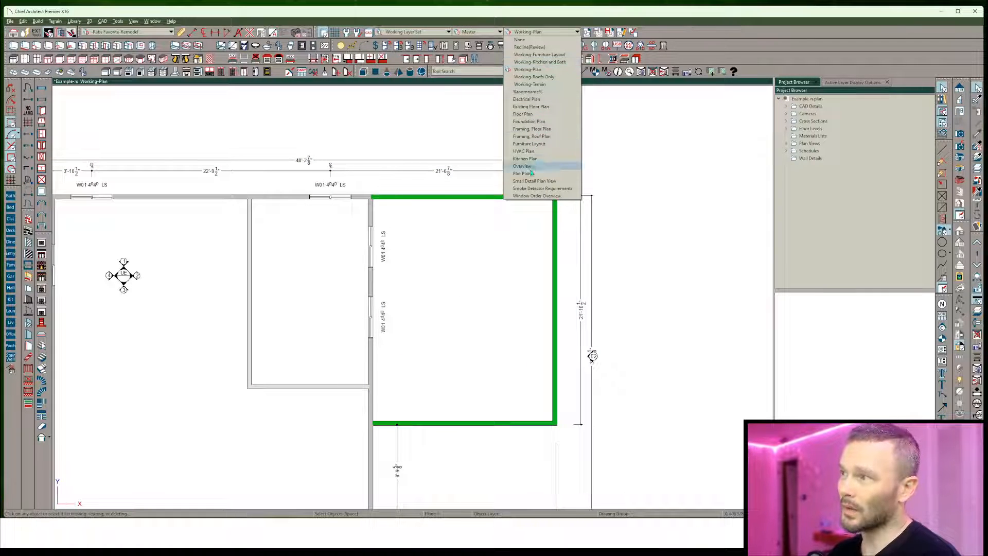
mouse_move(522, 113)
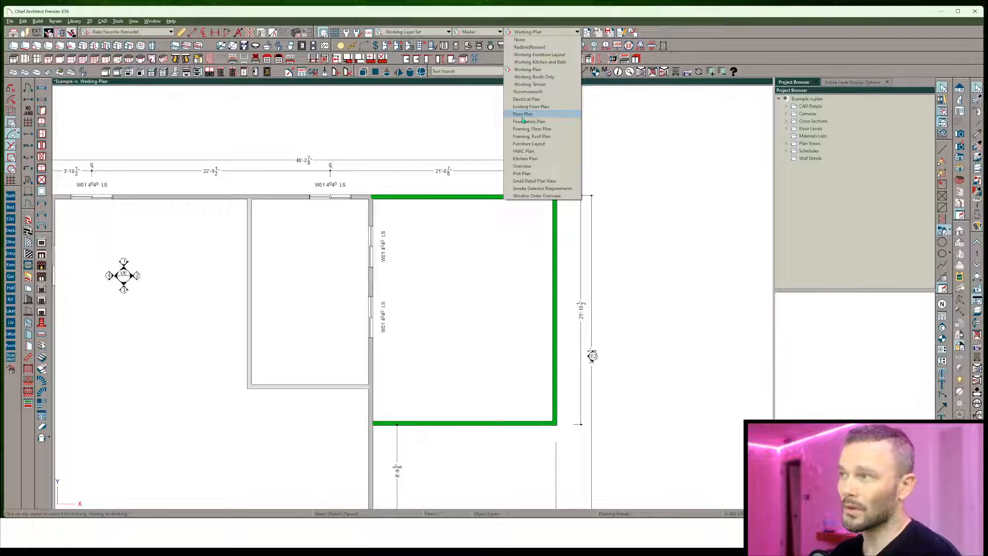
click(522, 114)
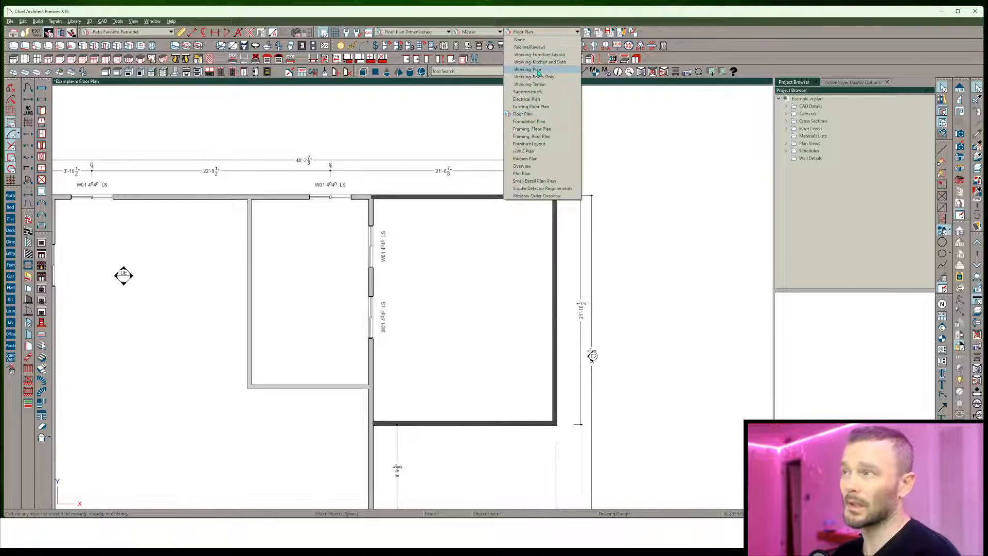
click(528, 69)
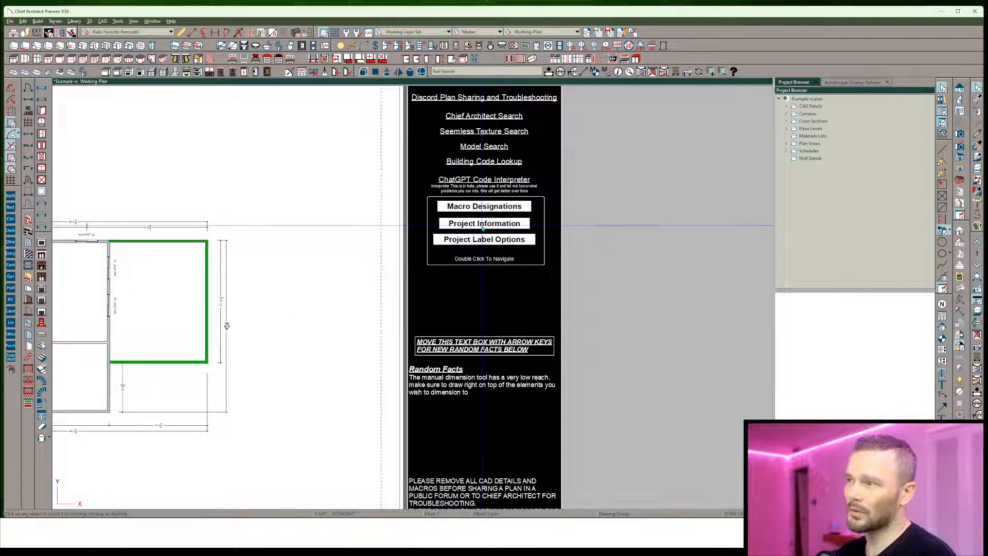
Set the addition room's type to Addition in Room Specification and accept.
click(483, 223)
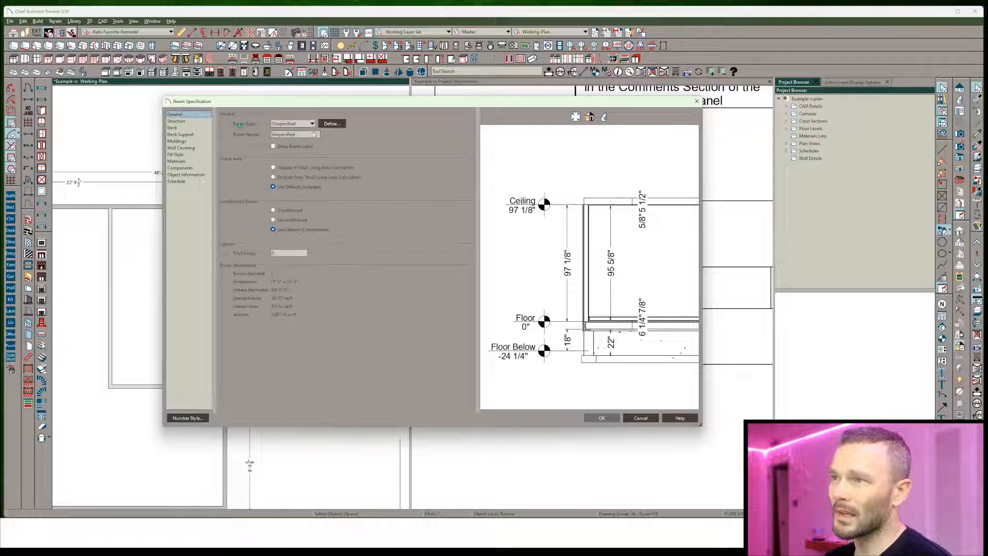
click(291, 123)
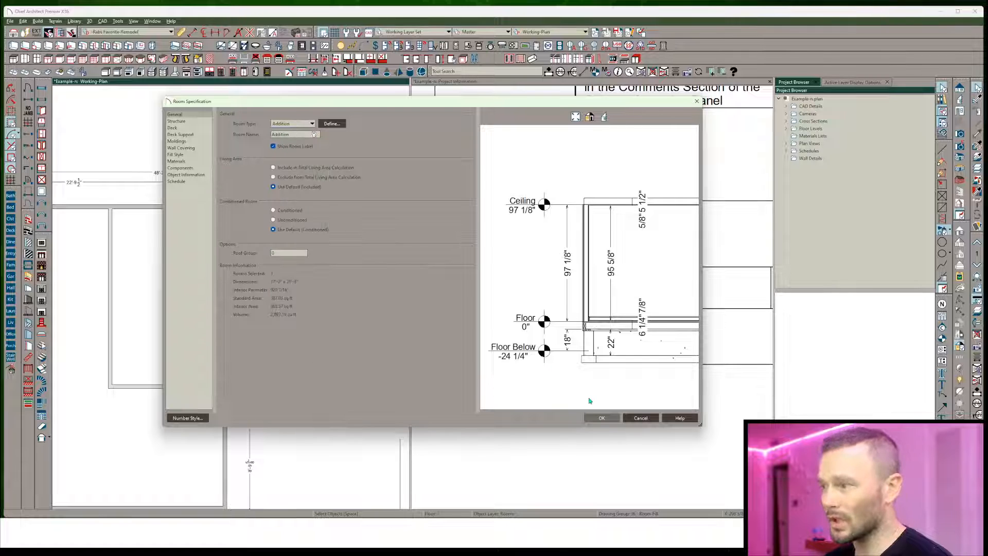
click(601, 418)
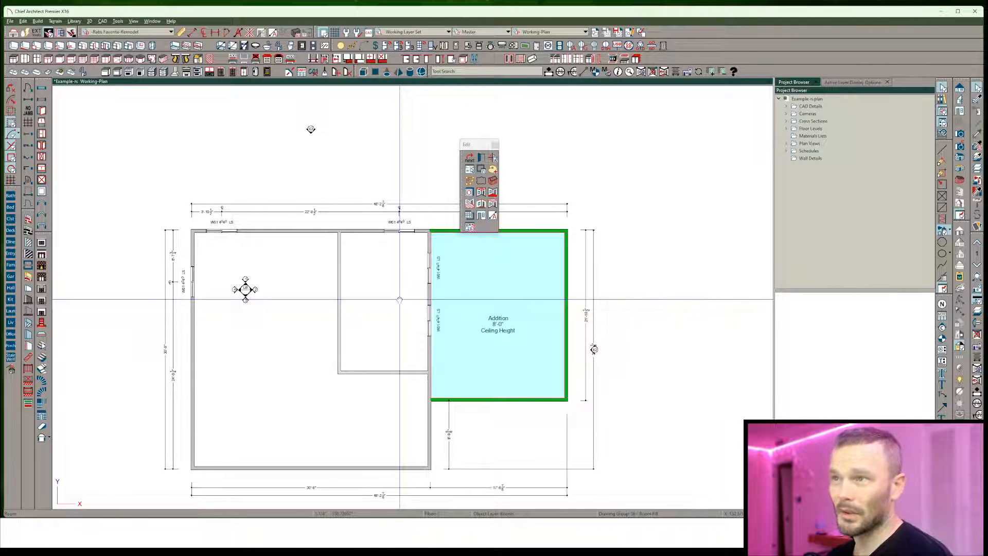
Open the recent plan Example-ab.
click(10, 21)
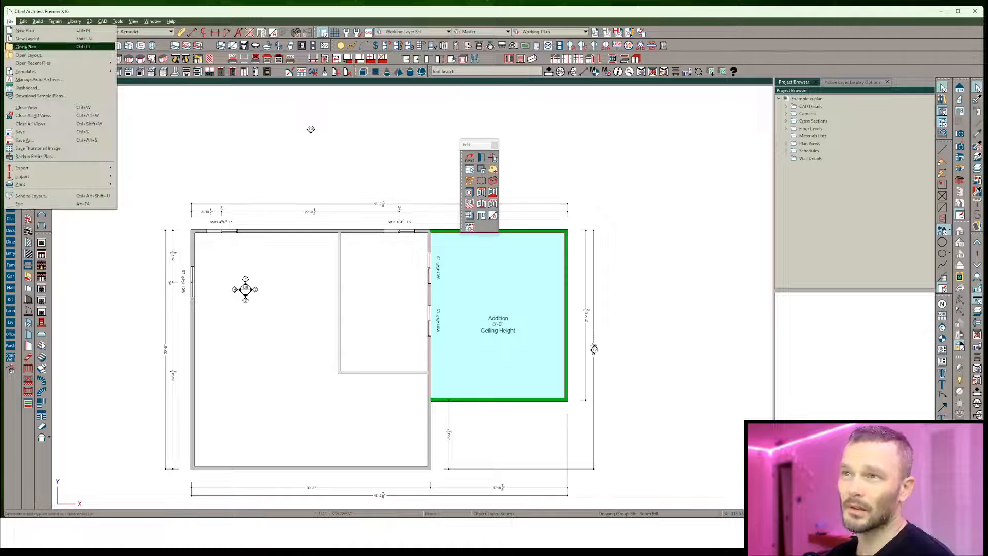
click(33, 62)
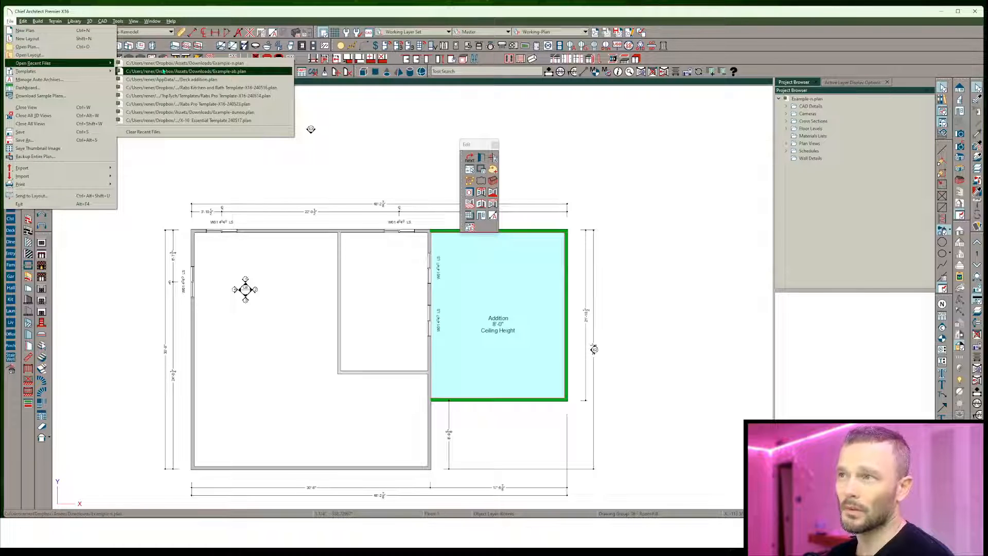
click(194, 71)
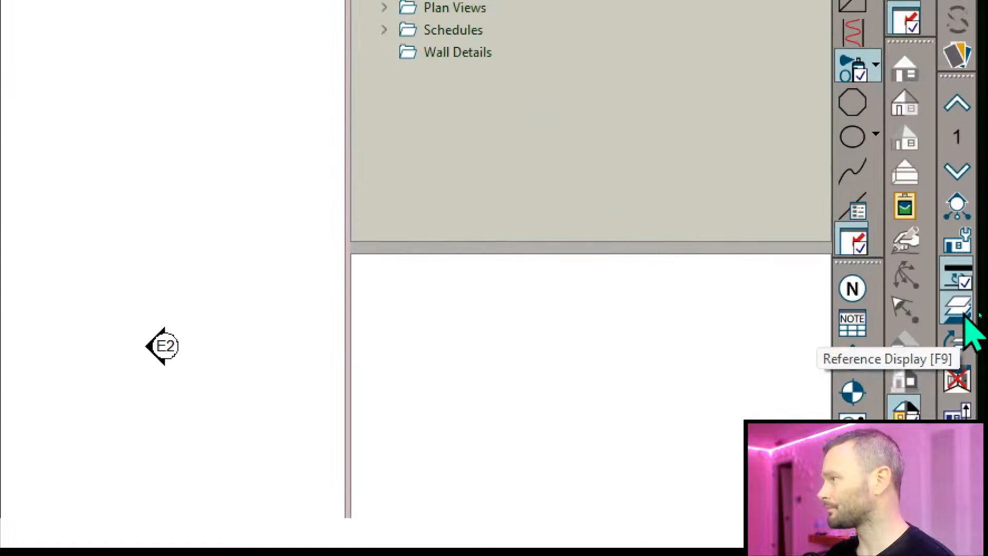
mouse_move(957, 137)
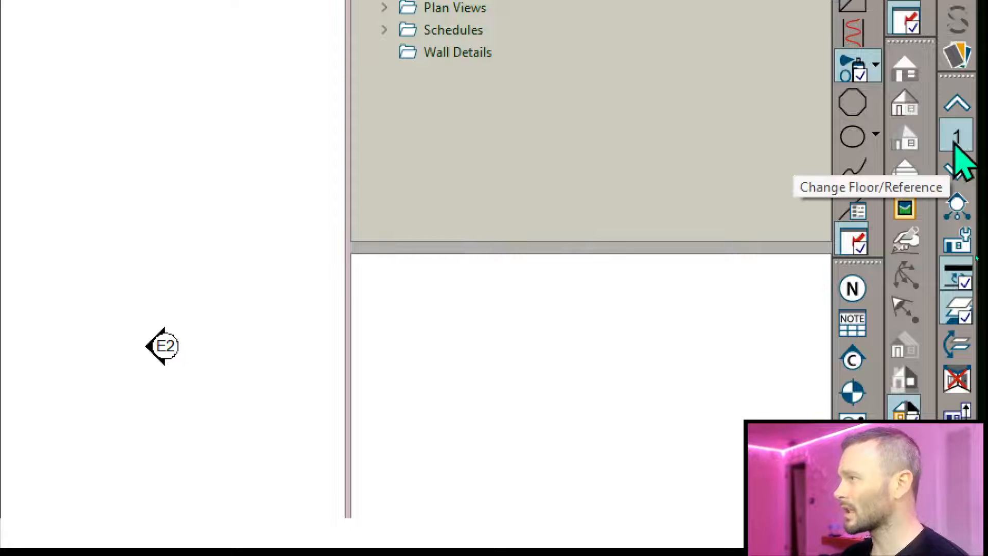
Reference the Example-n plan and move it below the current plan in the display order.
click(957, 138)
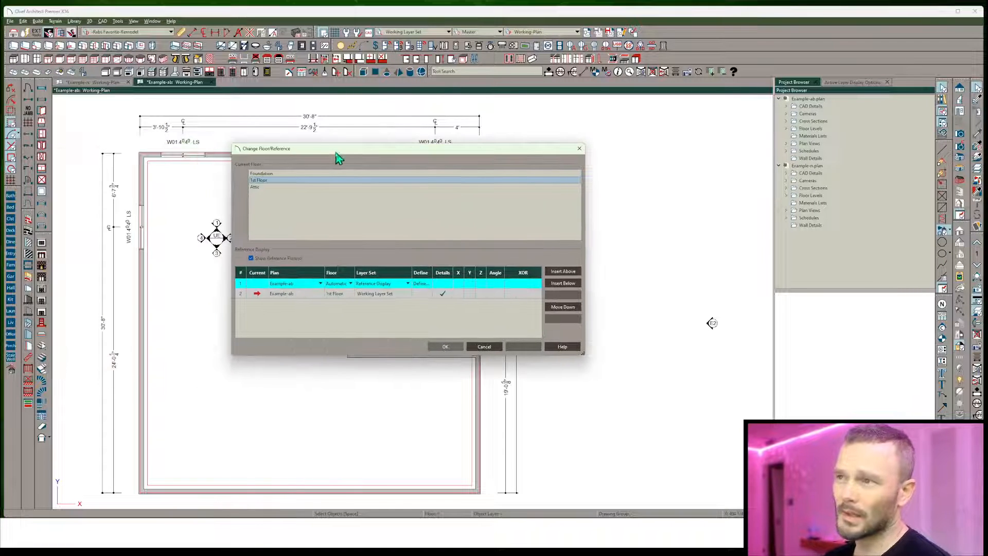
click(320, 283)
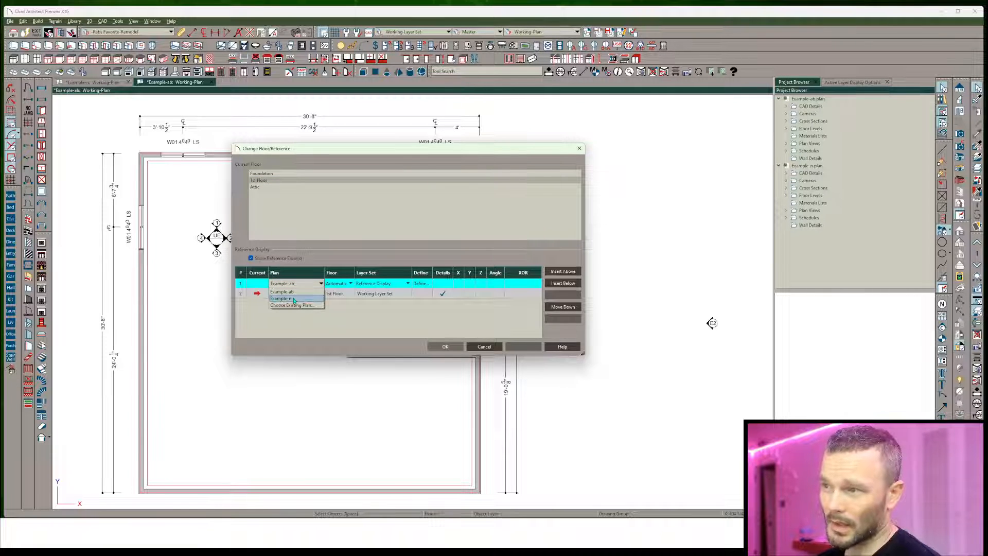
click(282, 292)
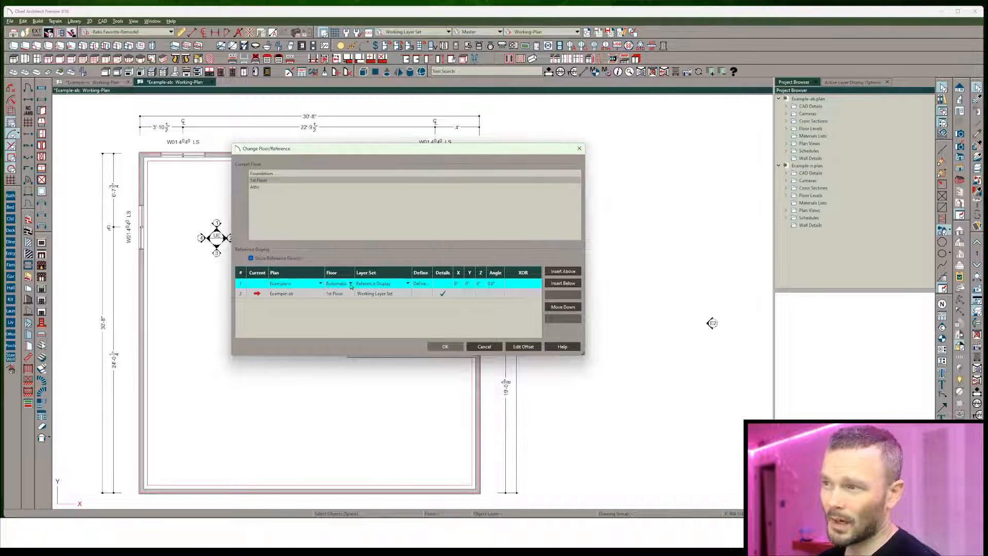
click(340, 283)
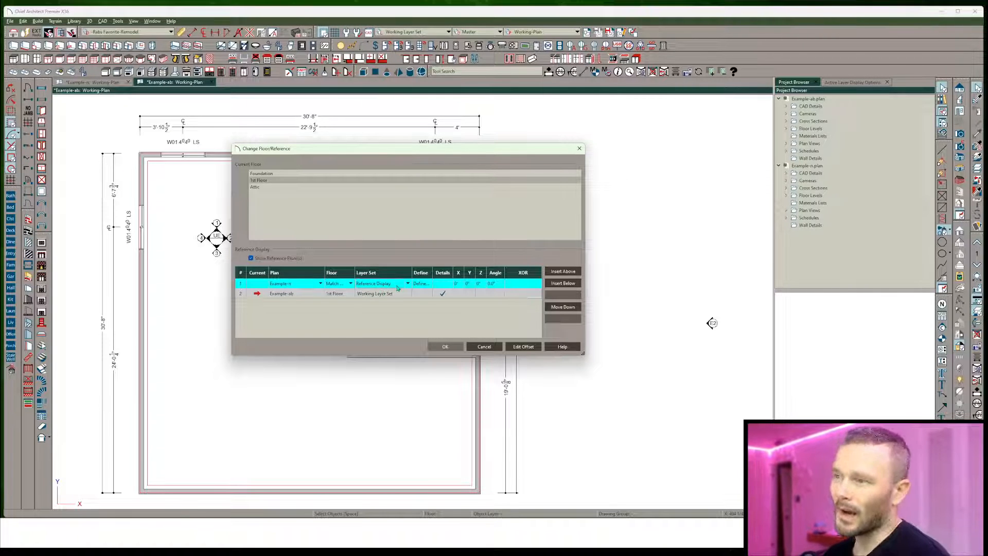
click(408, 283)
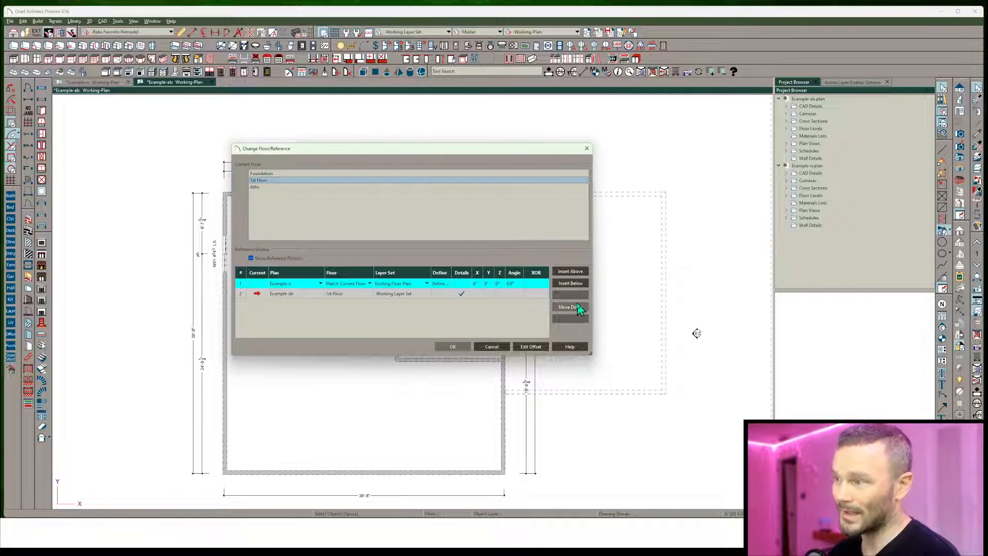
click(569, 308)
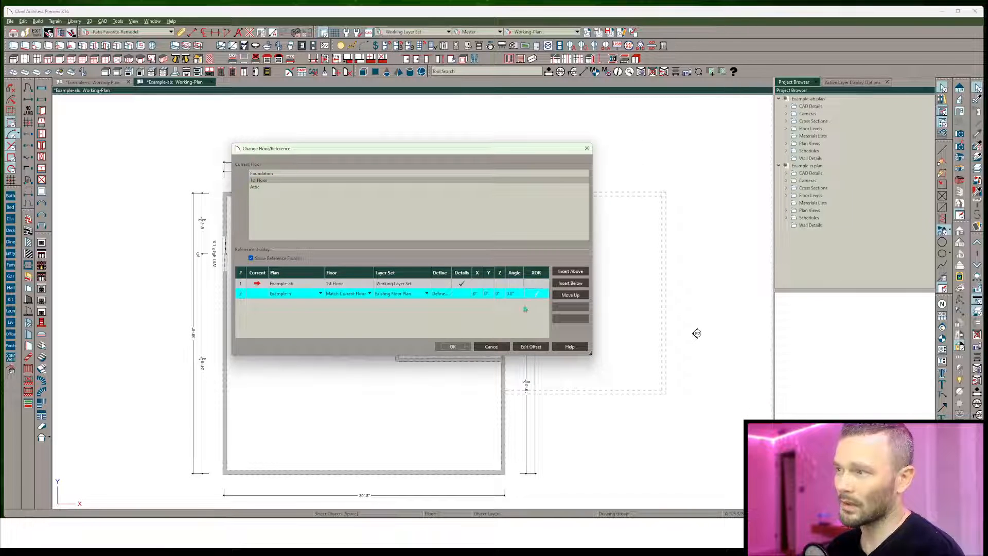
click(452, 346)
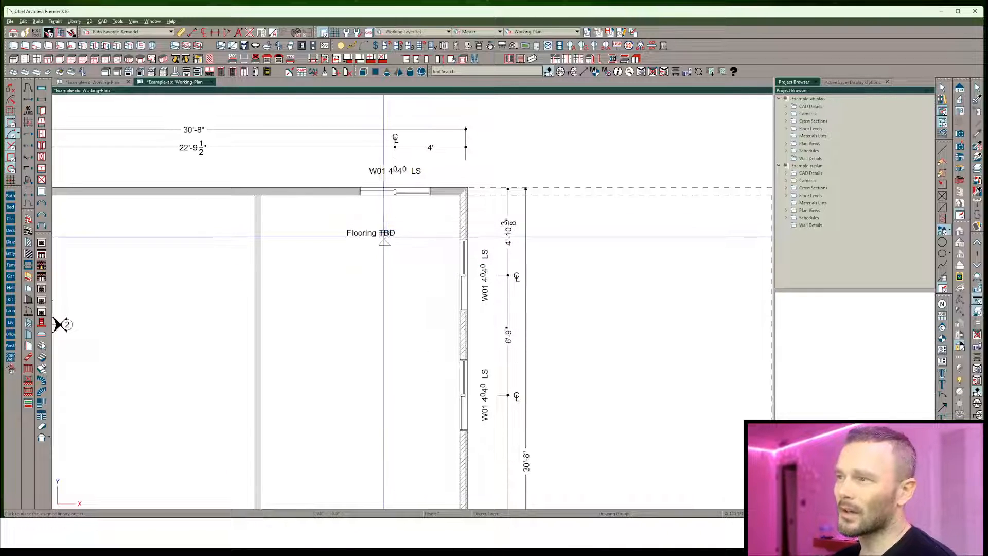
Pan and zoom to reveal the macro quick-links text box beside the plan.
click(370, 233)
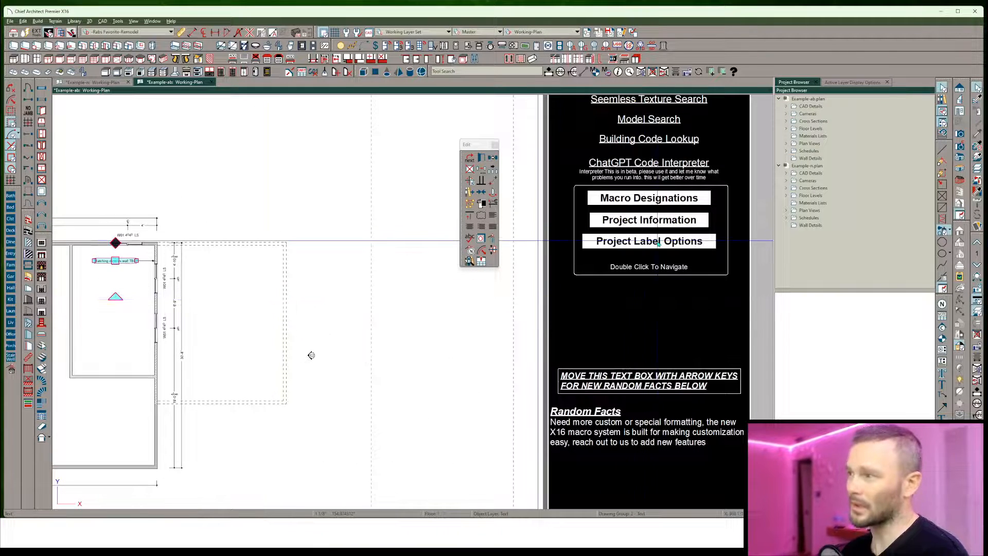
Open Project Label Options from the quick-links macro and scroll through its annotation text.
double_click(649, 240)
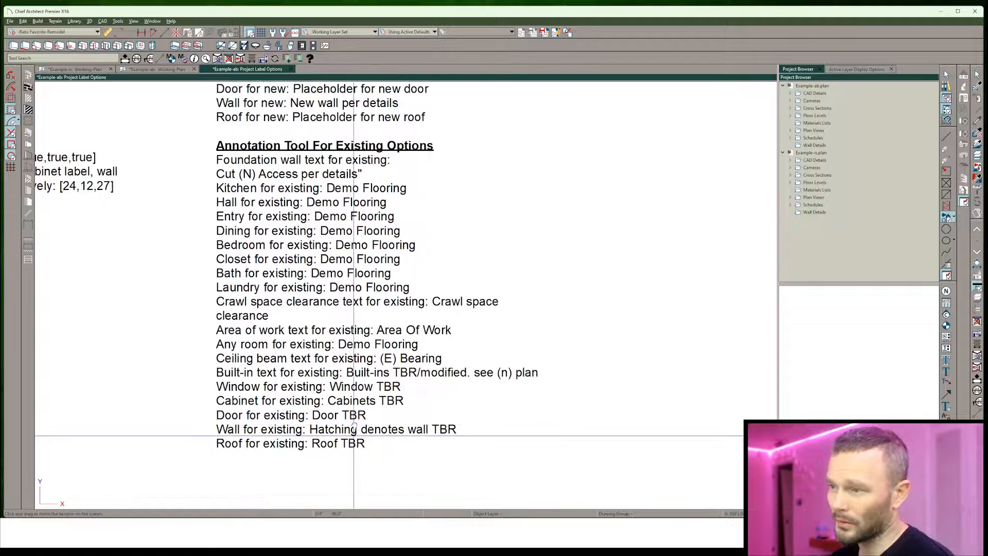
scroll(down, 3)
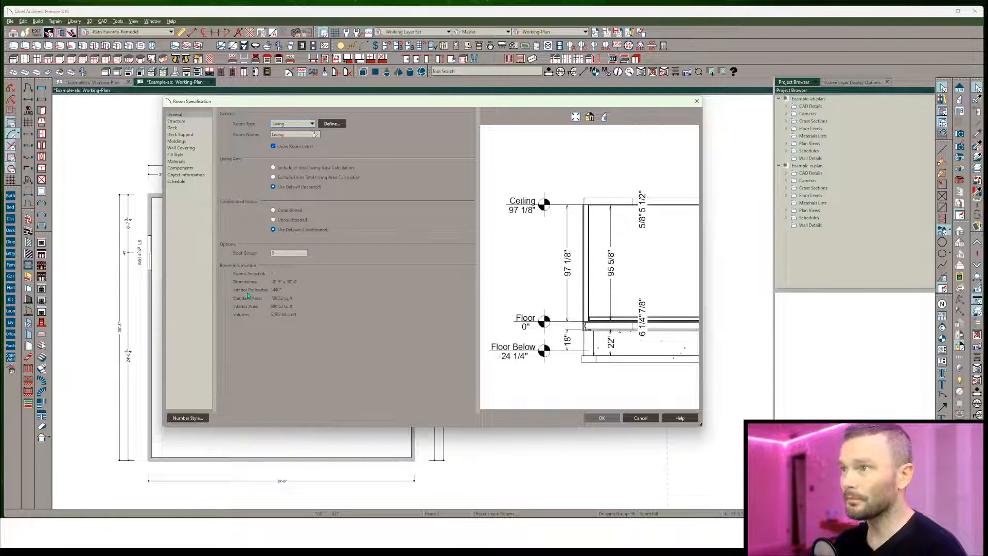
Apply existing-work label options so walls and windows show TBR notes like Window TBR.
click(601, 418)
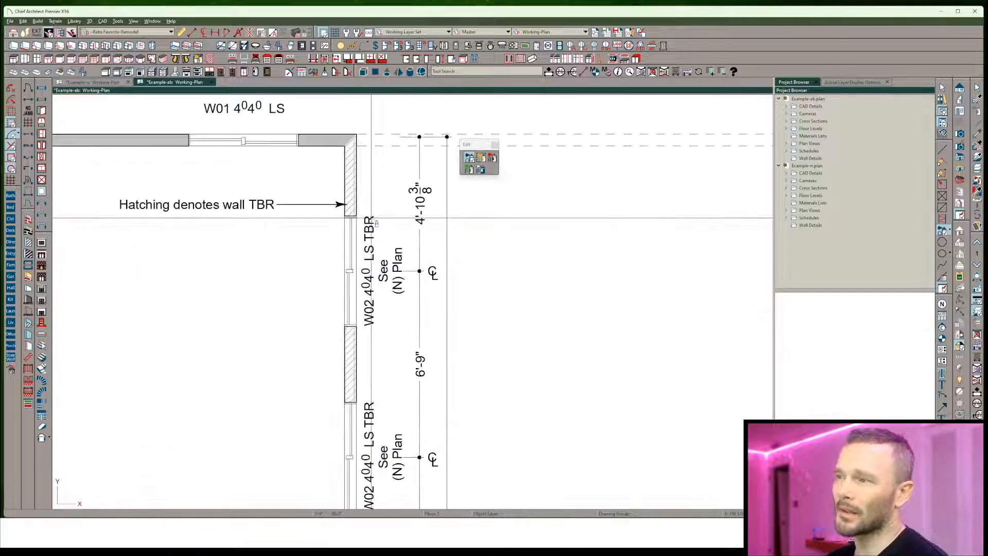
click(385, 277)
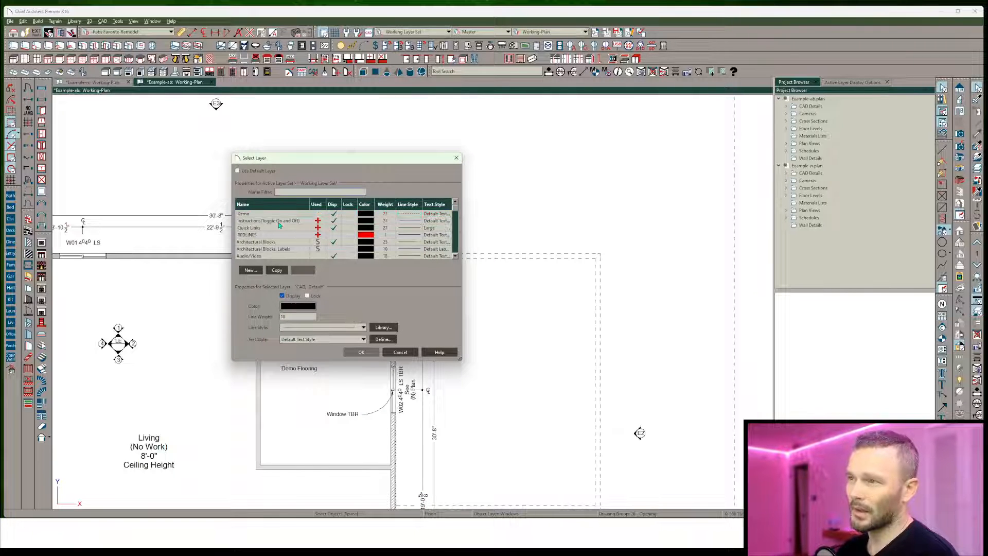
Assign the Demo Flooring label to the Demo layer.
click(252, 214)
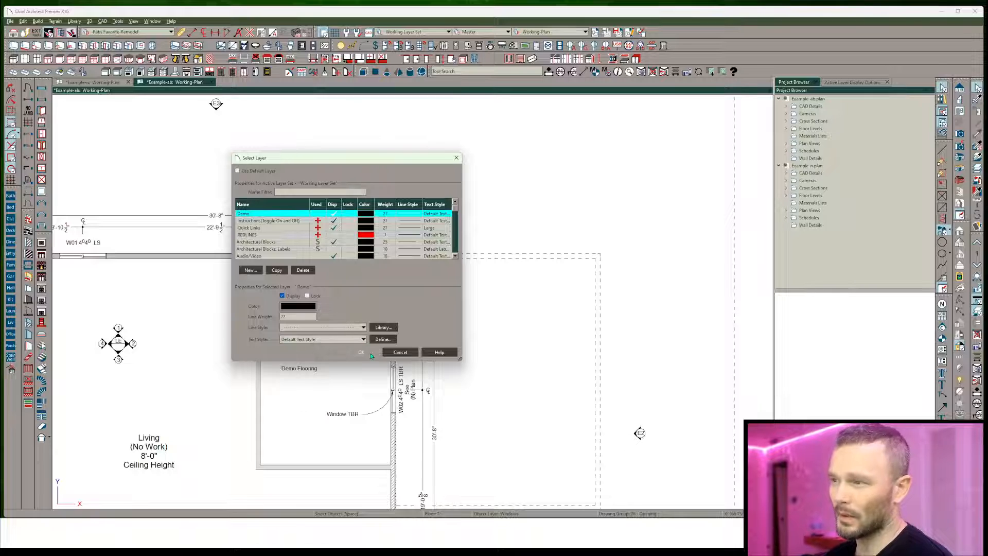
click(361, 352)
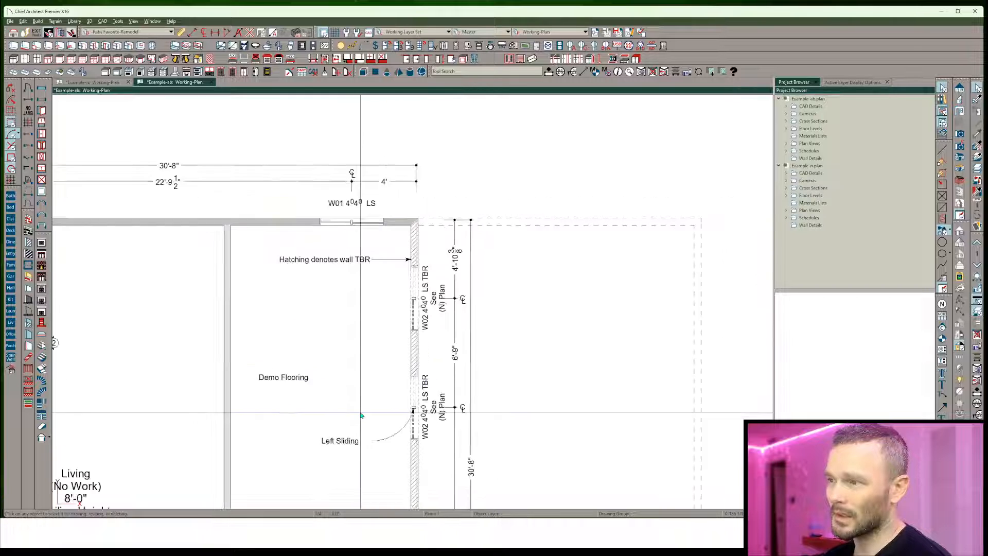
click(339, 441)
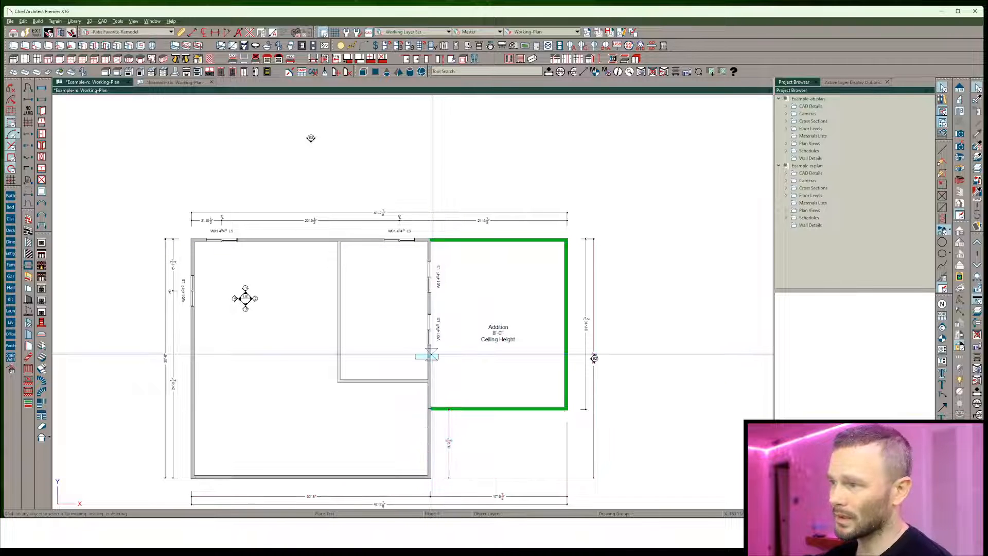
Switch to the Example-n Working-Plan tab showing the green-walled addition.
click(430, 357)
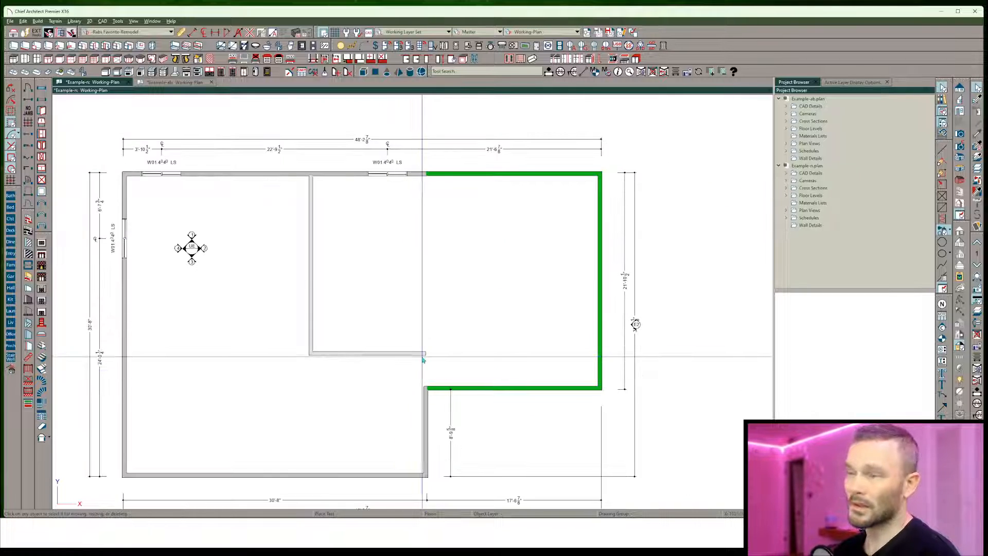
click(428, 353)
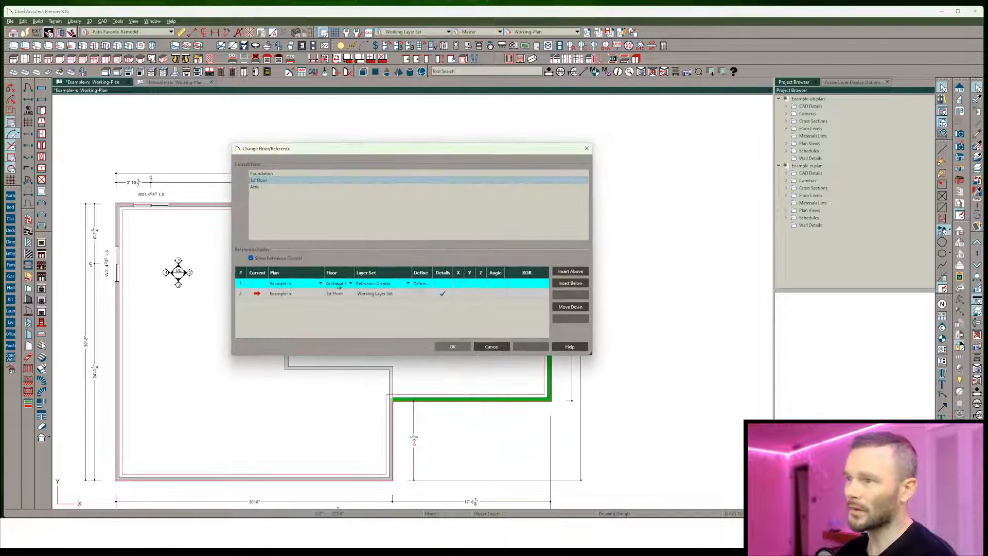
Reference Example-ab on Match Current Floor using the Existing Floor Plan layer set.
click(320, 283)
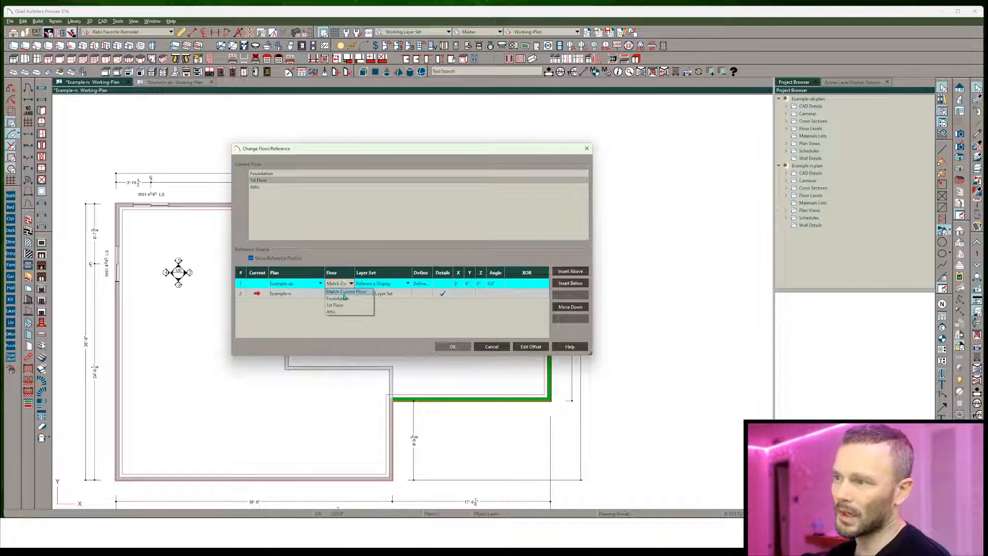
click(407, 283)
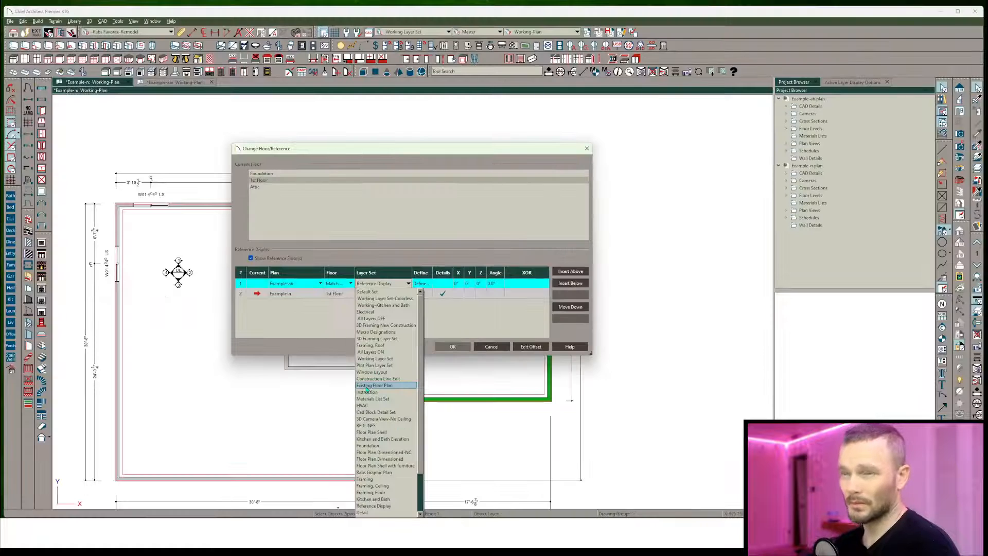
click(374, 385)
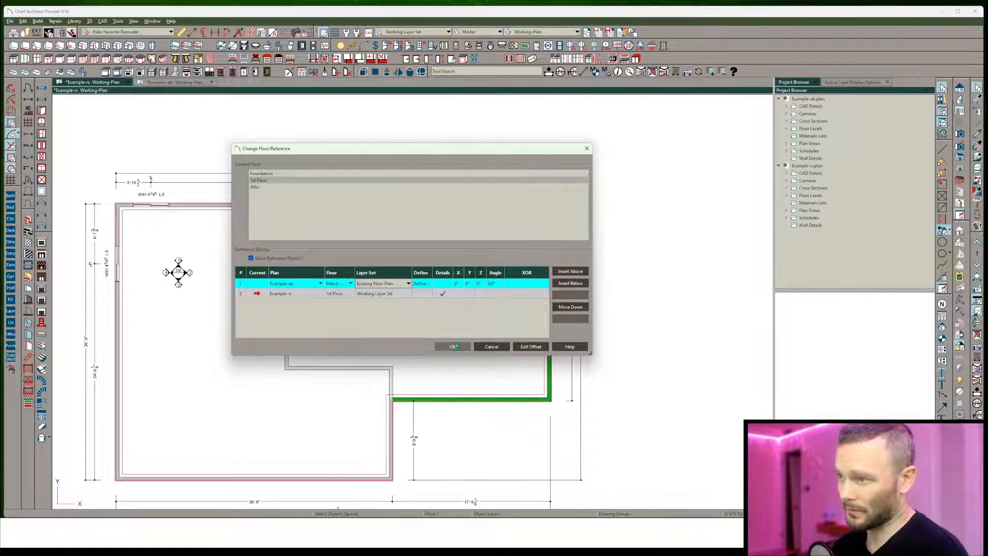
click(453, 346)
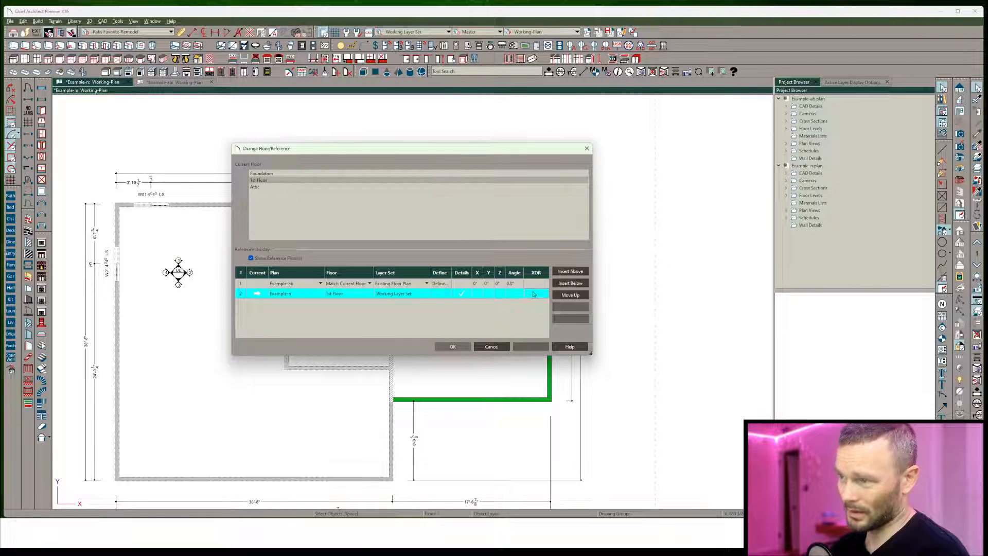
click(290, 283)
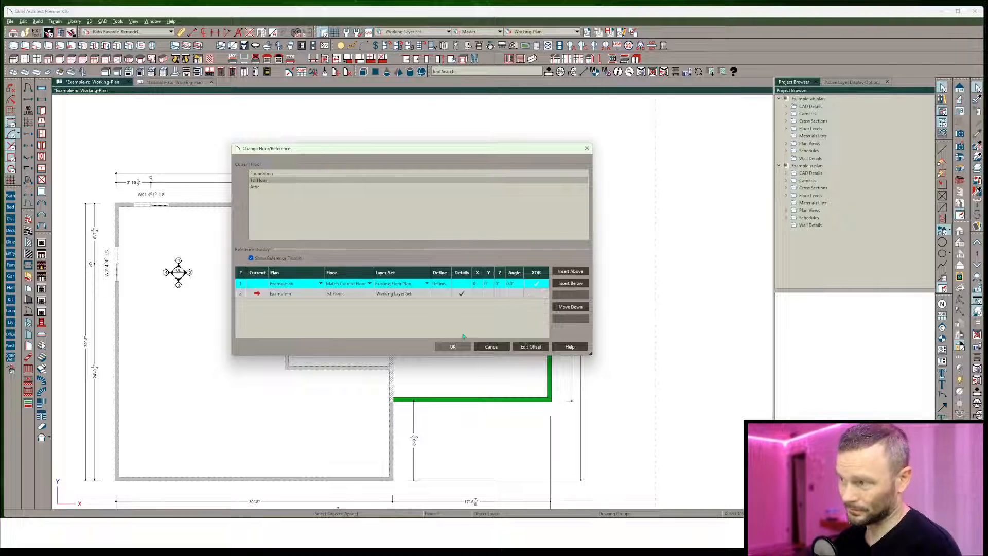
click(452, 346)
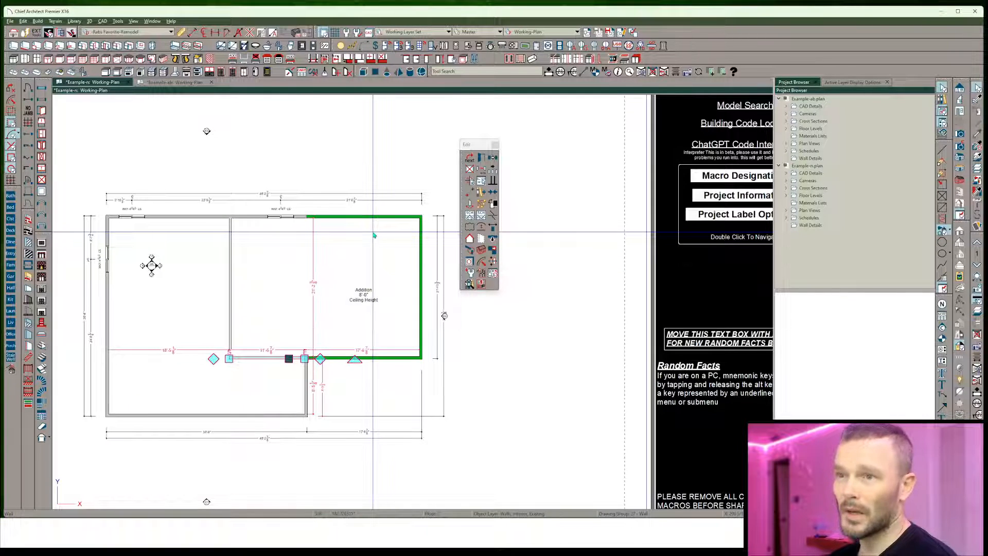
Set the Plan View drop-down to Working-Roofs Only, showing the hip roof planes.
click(544, 31)
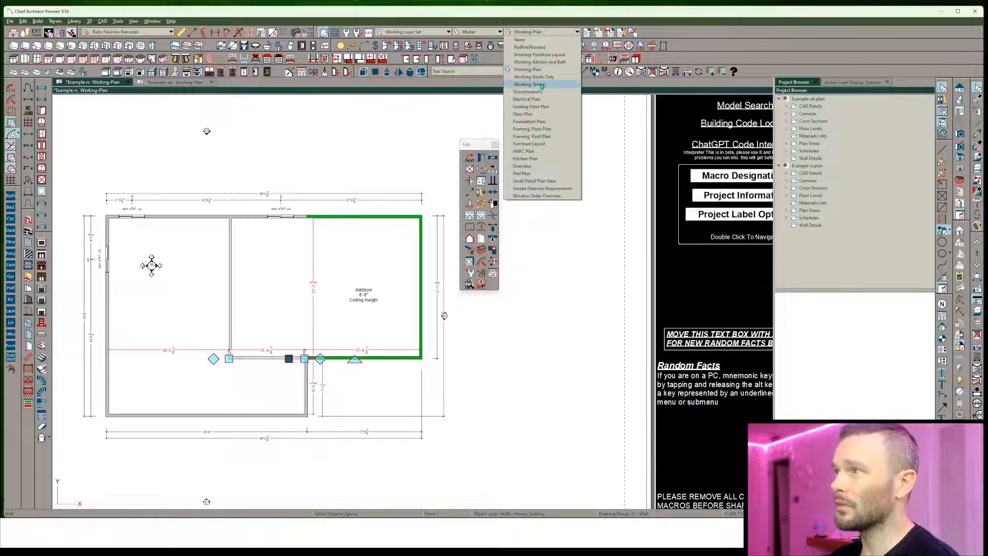
click(534, 76)
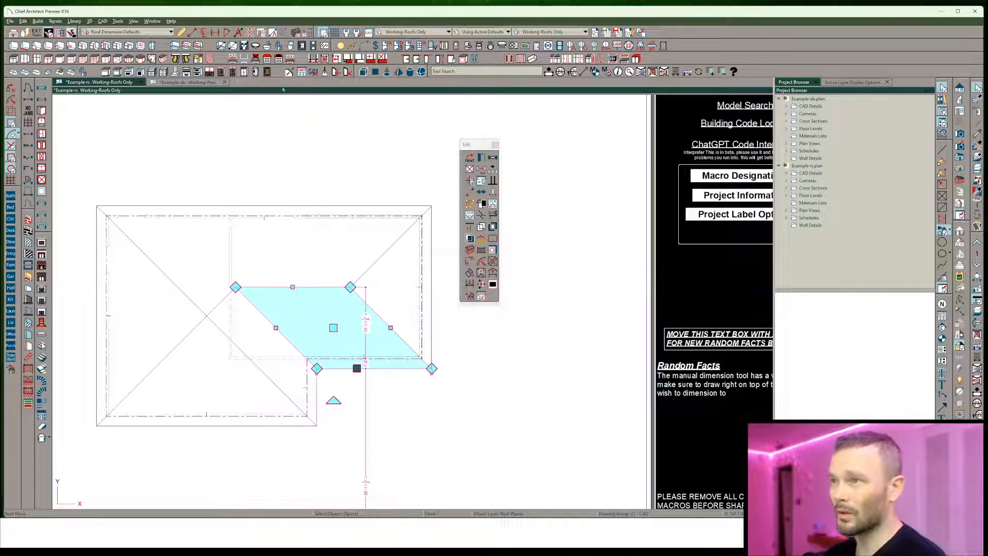
click(184, 82)
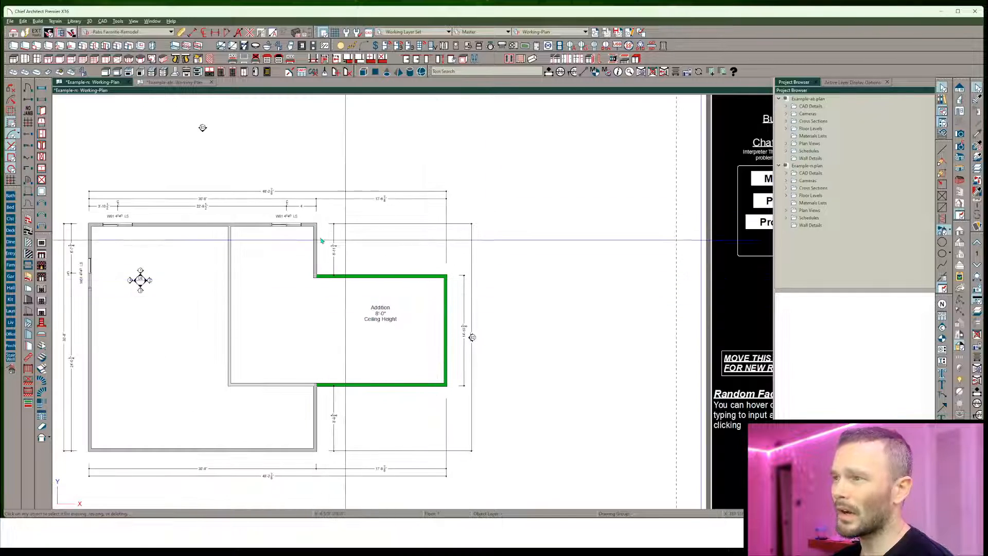
click(551, 31)
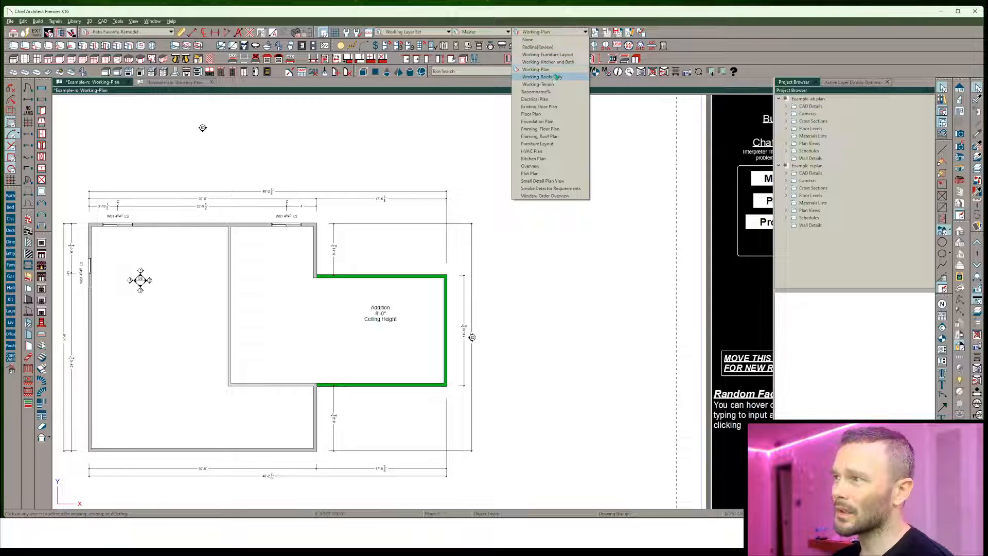
click(540, 76)
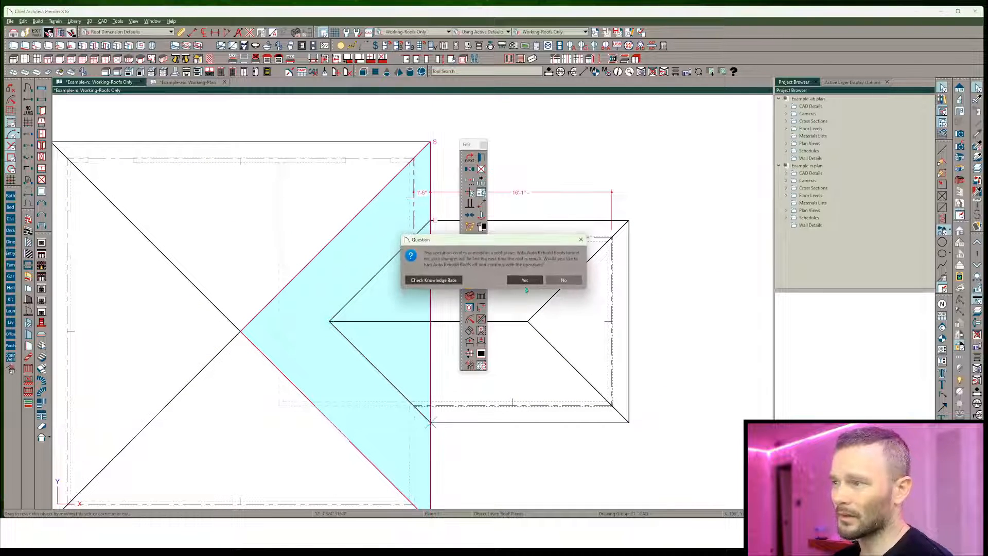
Answer Yes to stop auto-rebuilding roofs and accept the Roof Plane Specification settings.
click(524, 280)
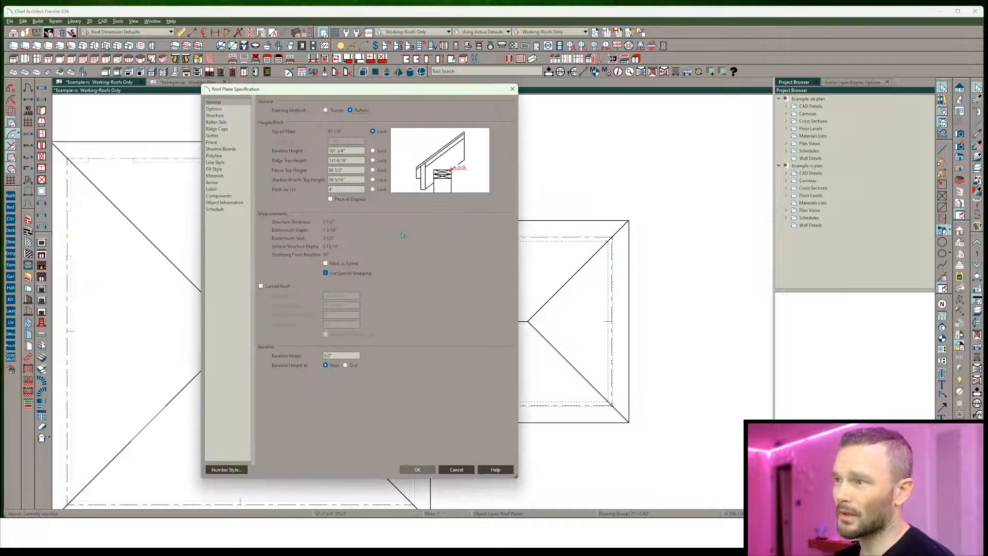
click(215, 115)
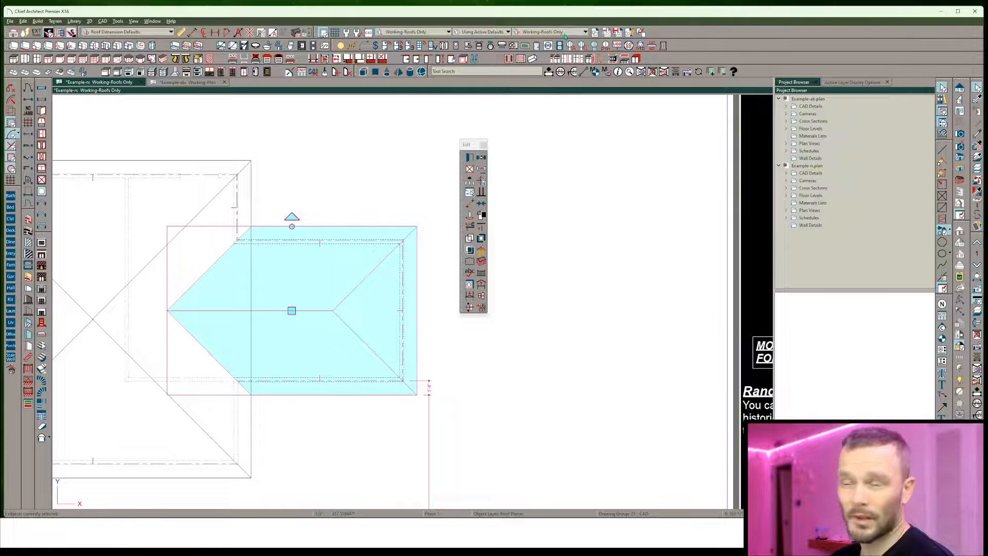
In Framing, Roof Plan, move the addition's rafters and shoe plates to Framing, Roof Rafters New.
click(584, 31)
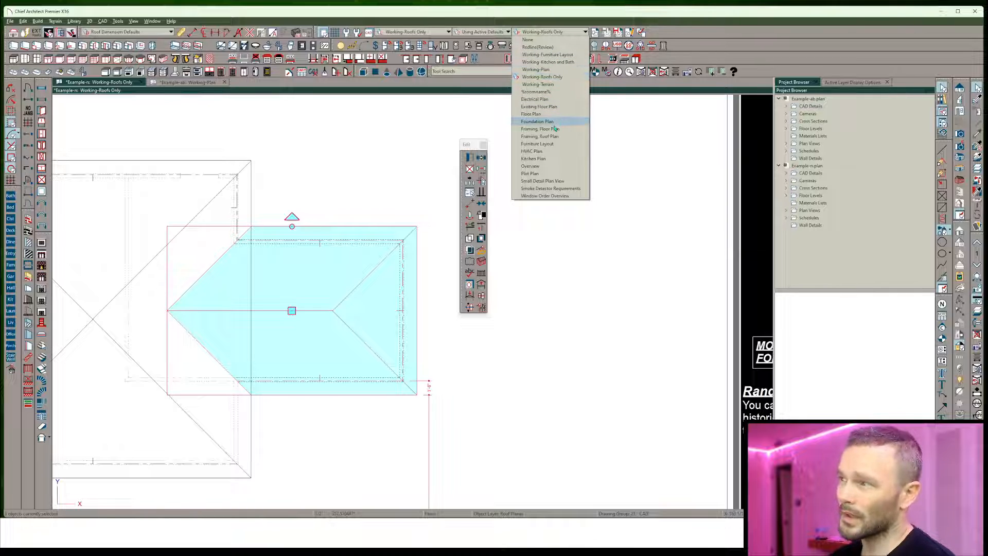
click(540, 136)
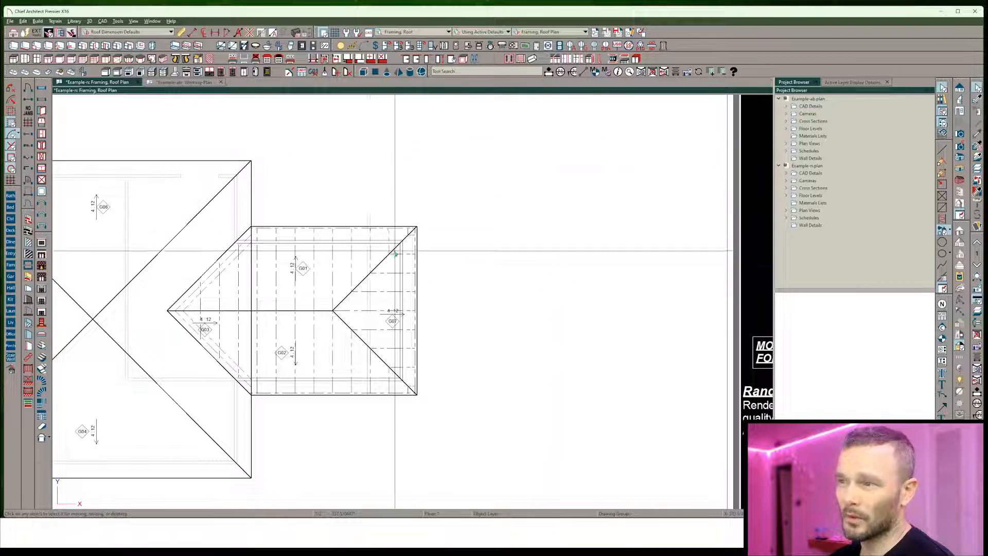
click(371, 256)
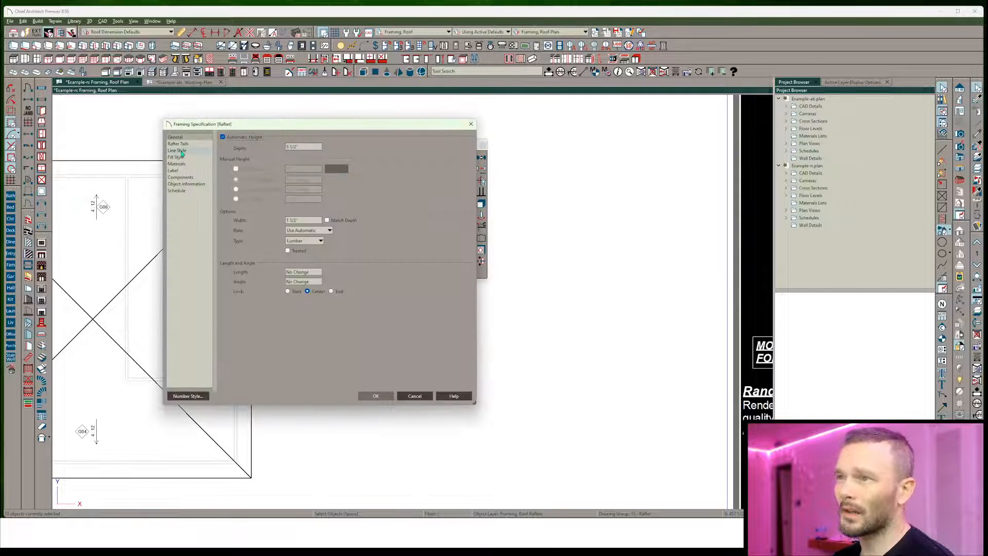
click(177, 151)
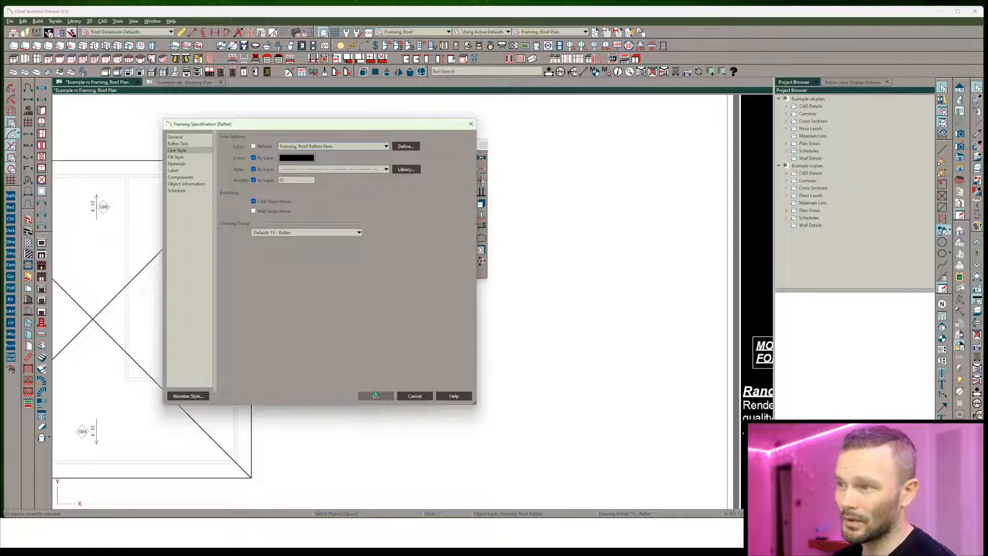
click(375, 396)
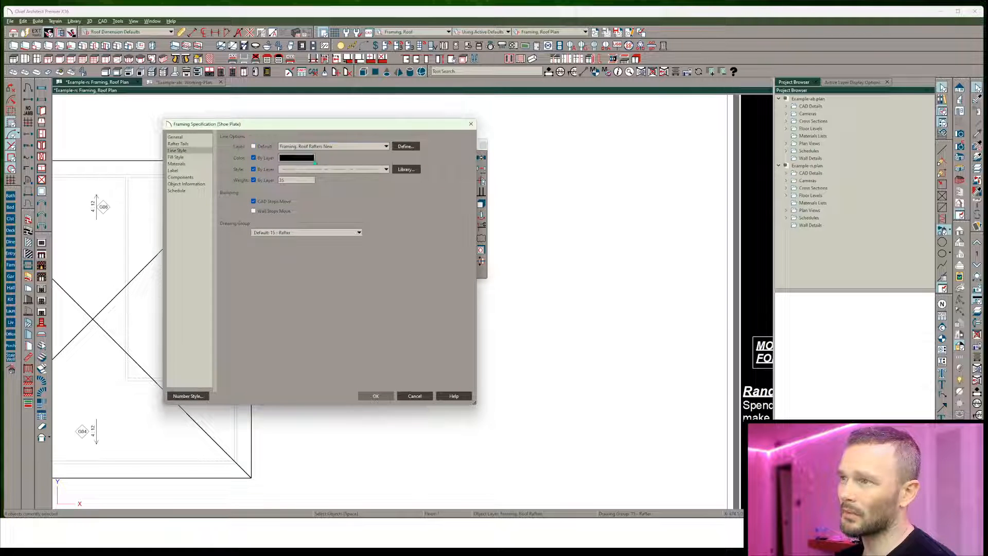
click(376, 396)
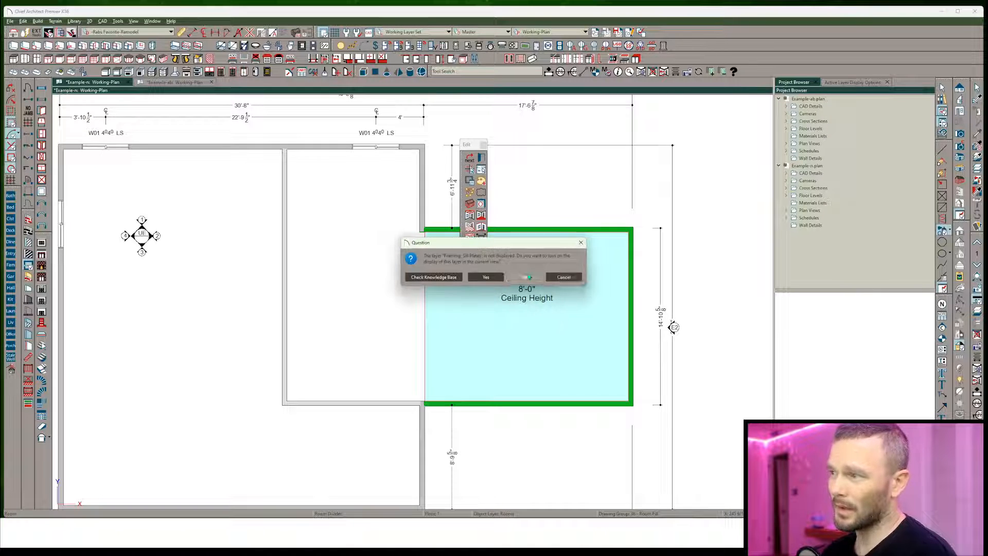
Answer No to displaying the Framing, Sill Plates and Framing, Walls layers.
click(486, 277)
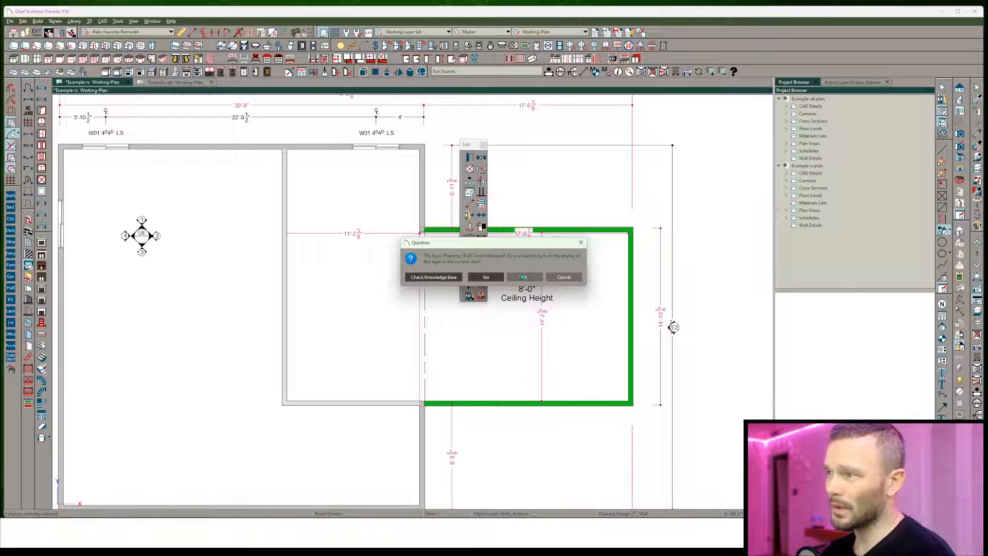
click(486, 277)
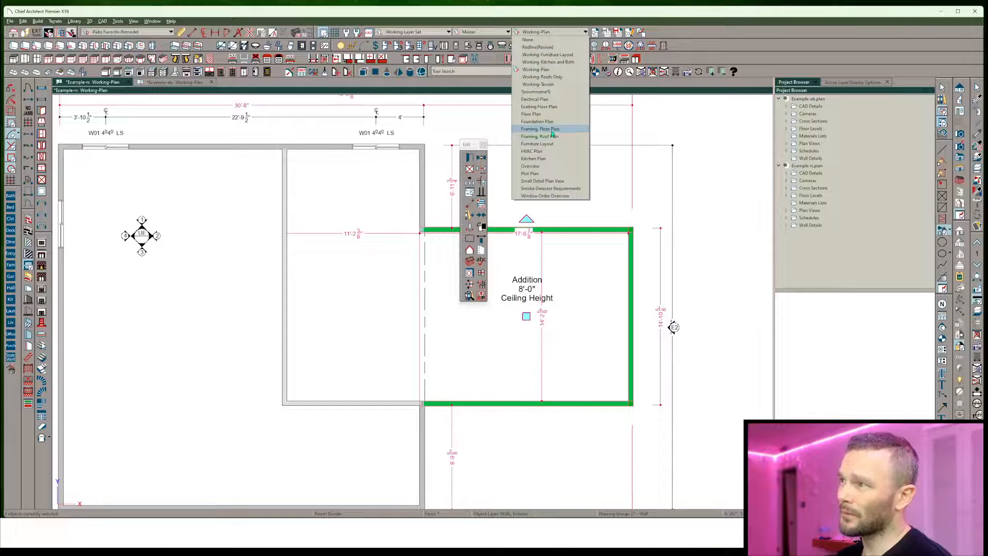
In Framing, Floor Plan, define a new Framing, Floor Joists N layer for the addition's joists.
click(539, 129)
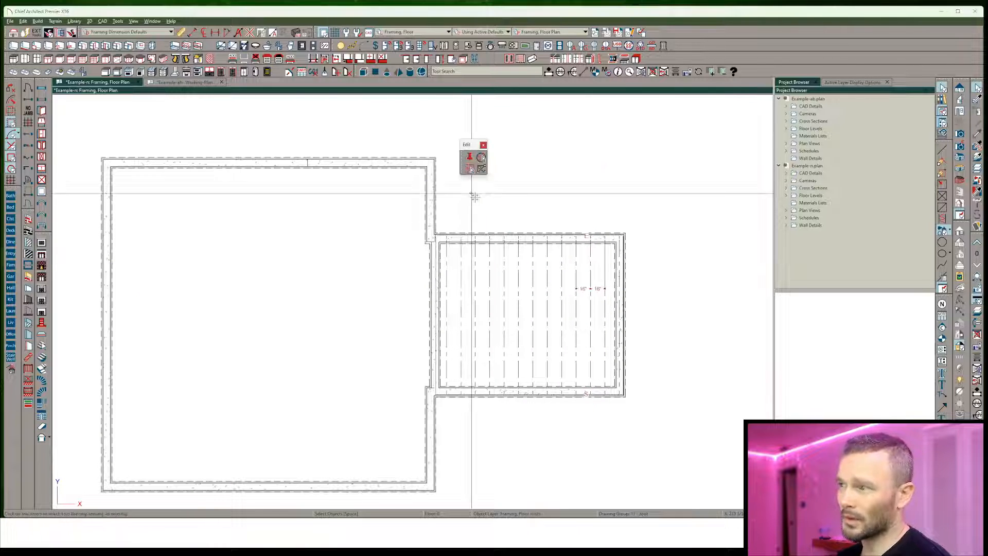
click(533, 315)
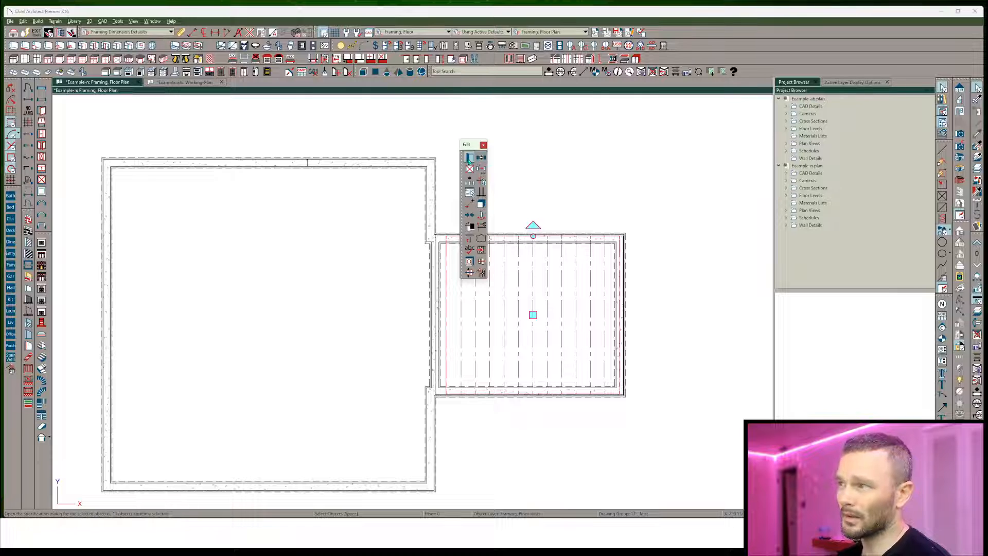
click(469, 157)
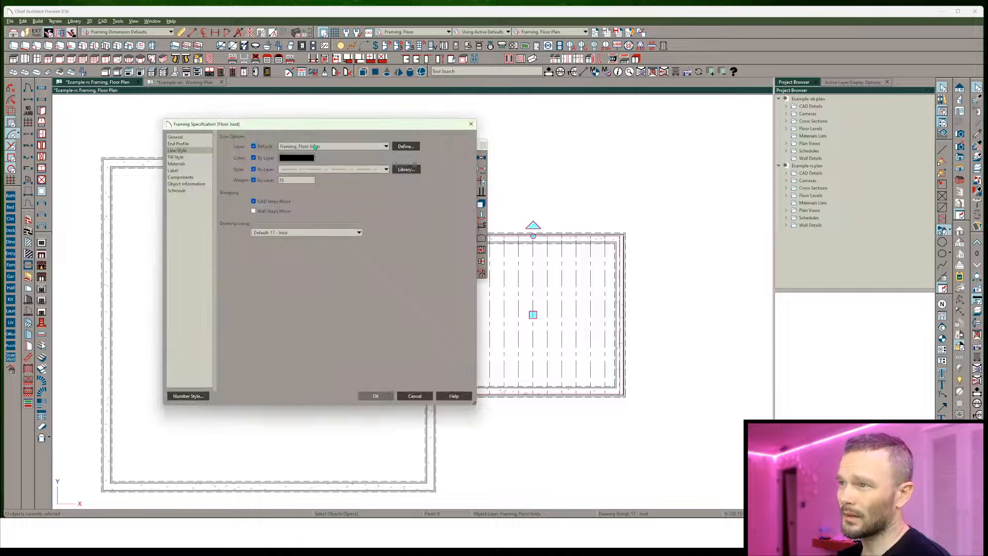
click(385, 146)
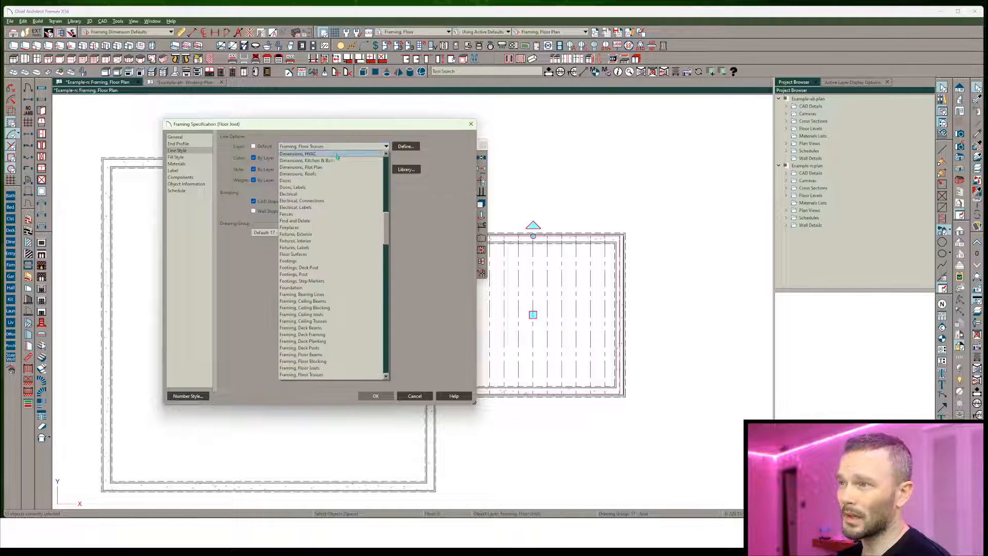
click(301, 368)
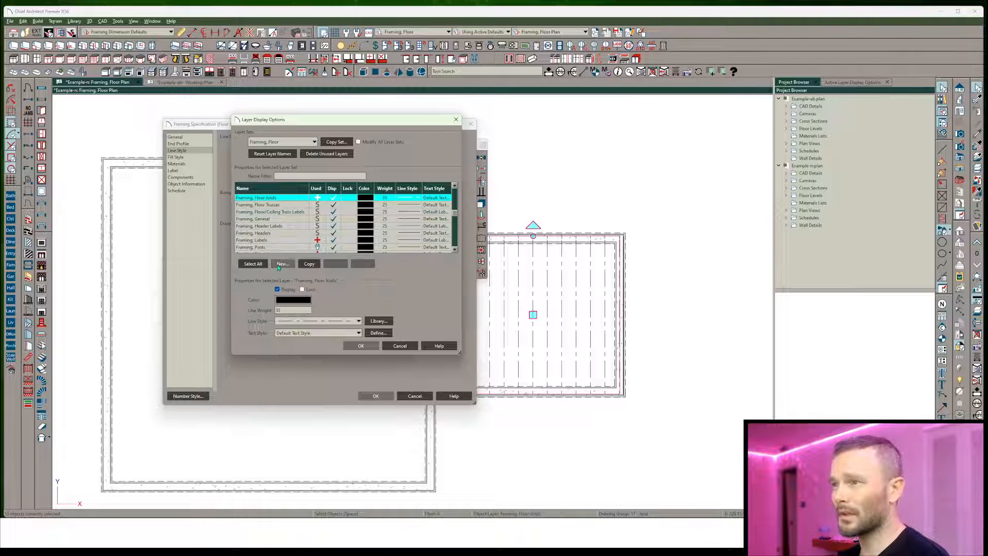
click(282, 263)
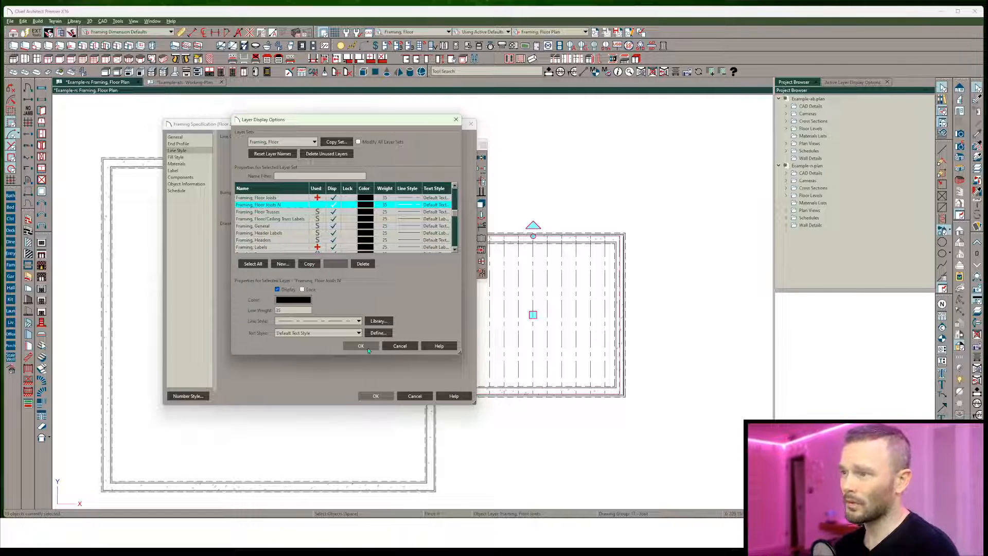
click(361, 345)
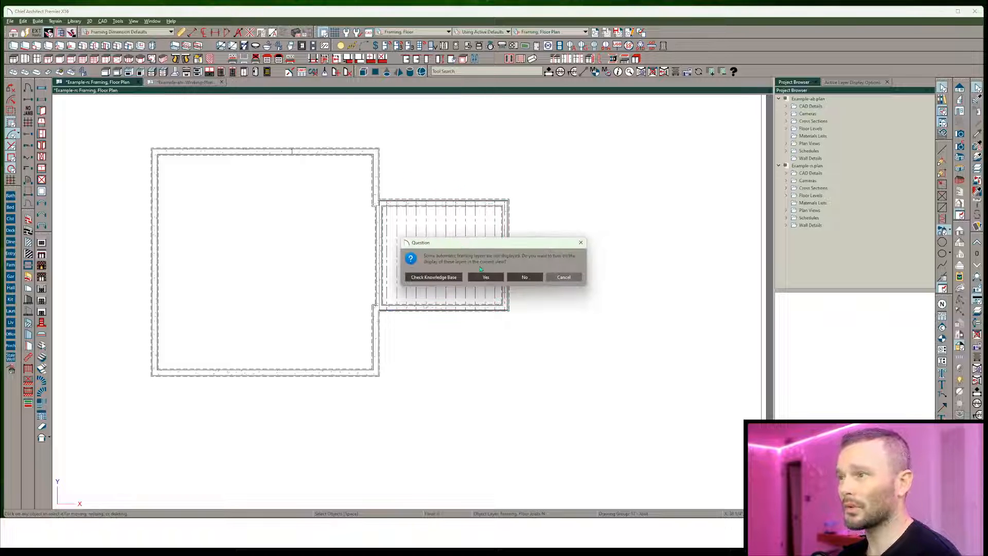
Display the hidden automatic framing layers and open the addition roof plane's settings.
click(485, 278)
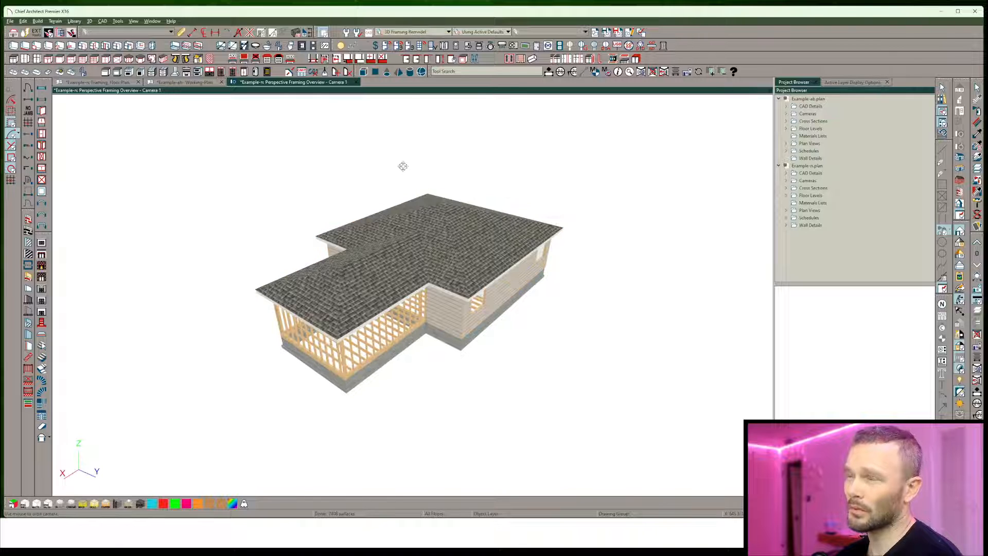
click(385, 265)
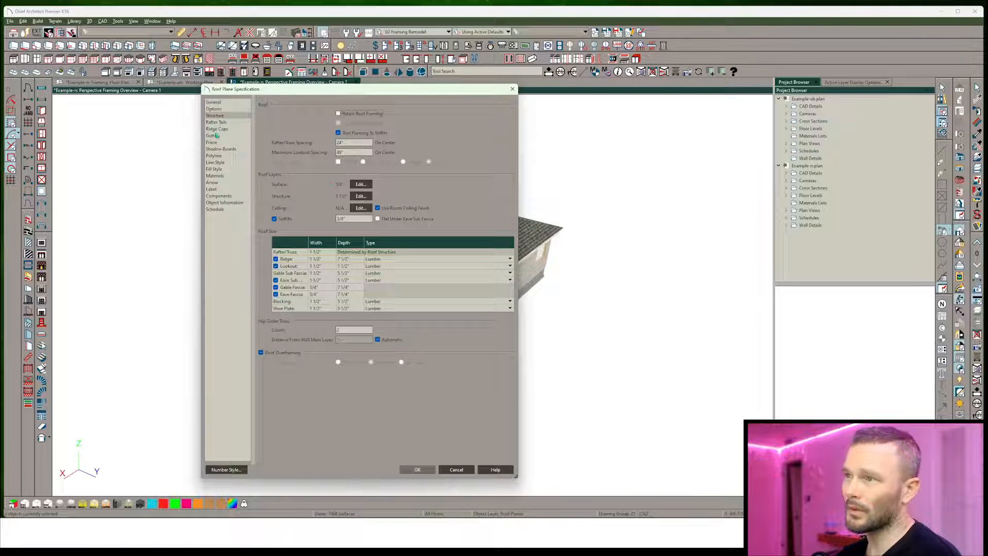
Accept the addition roof plane's structure settings and return to the Framing, Floor Plan view.
click(215, 162)
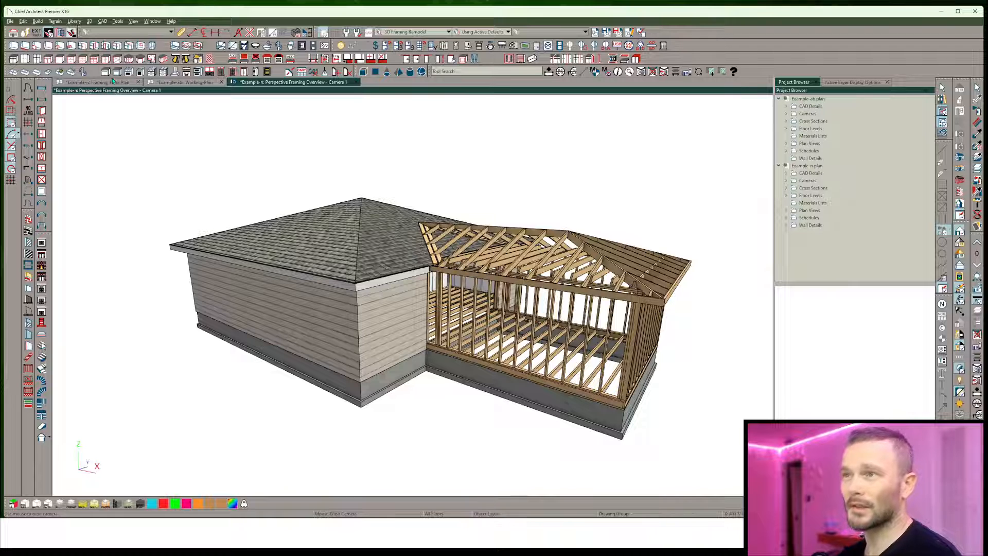
click(98, 82)
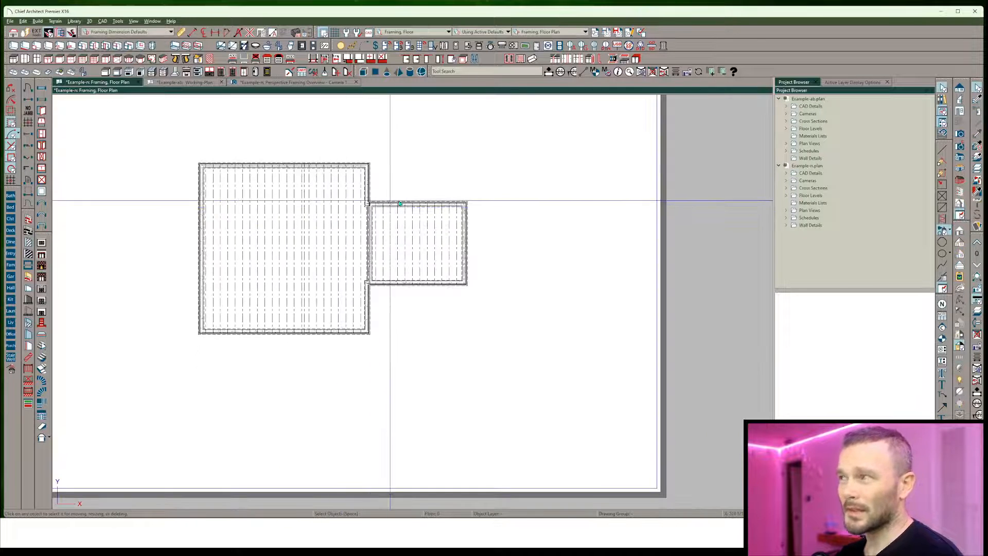